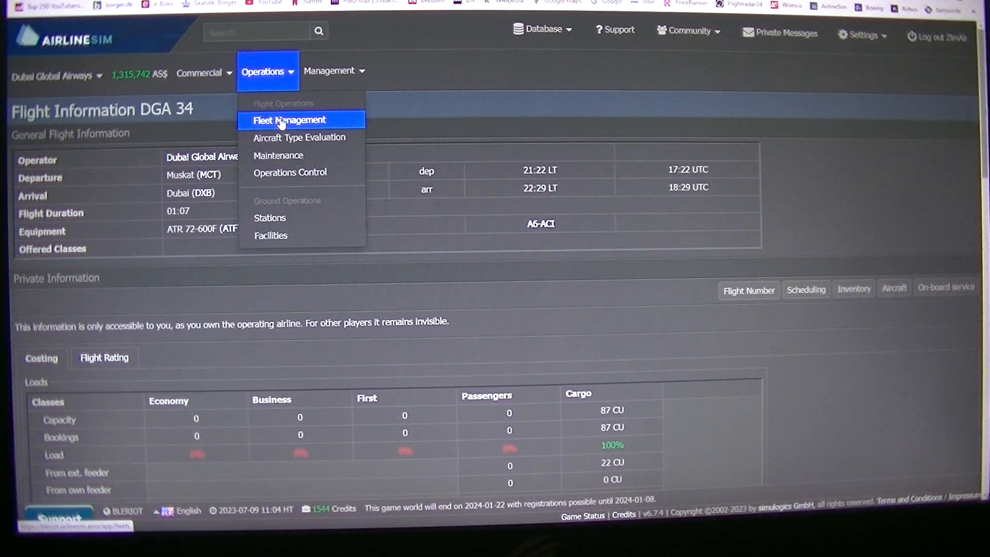
Step: Open the ATR 72-600F entry and scroll through its price, specifications and order section
click(289, 121)
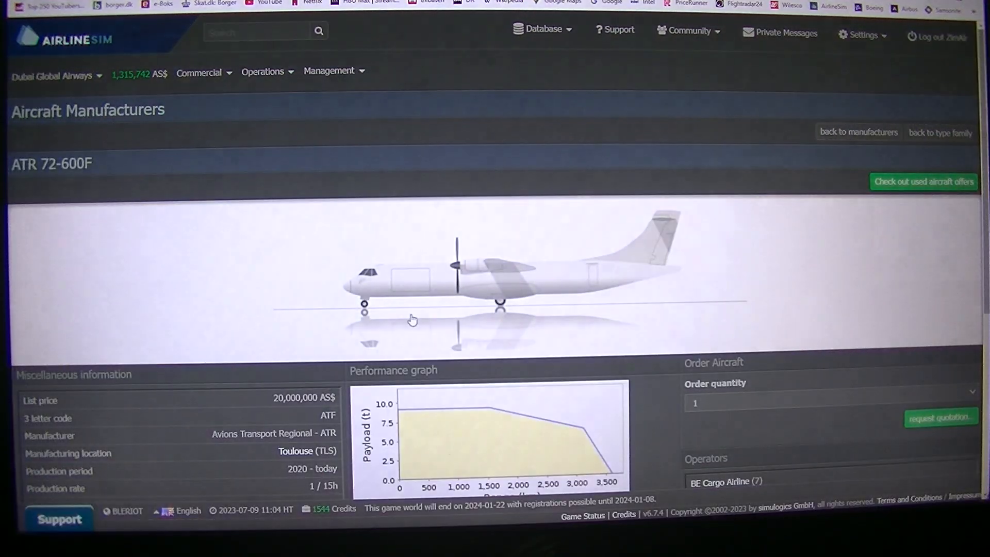
scroll(down, 3)
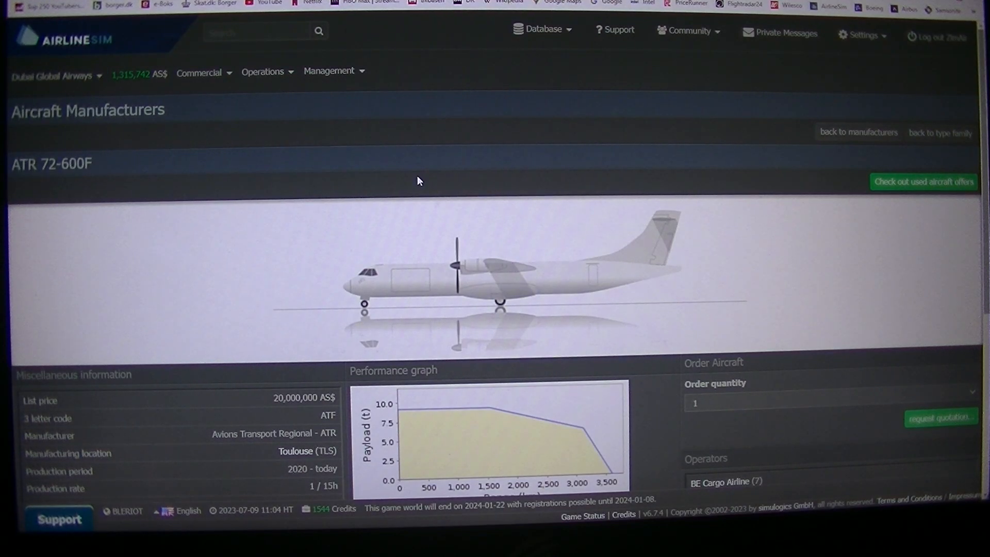
Step: Go to the Database countries directory and scroll the Near East list to UAE
click(542, 29)
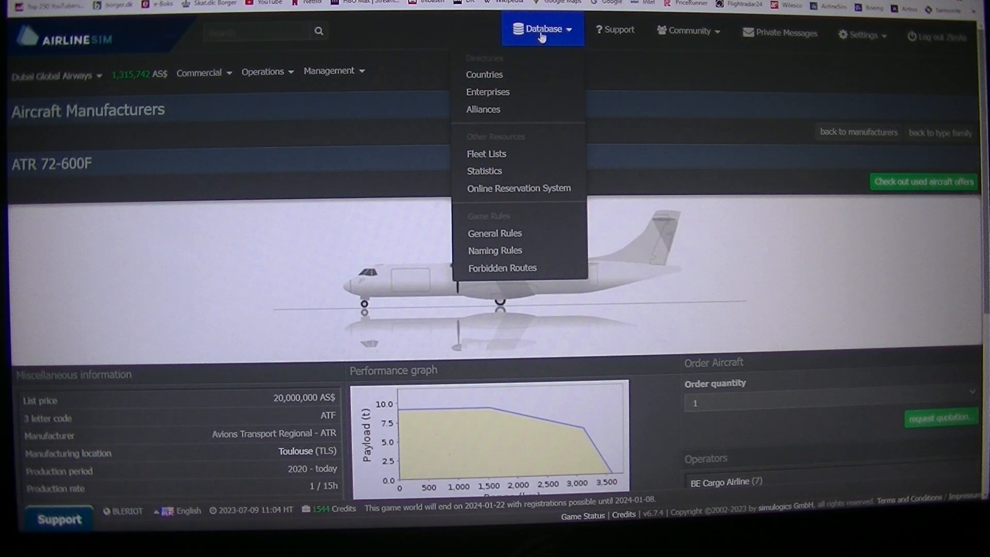
mouse_move(484, 74)
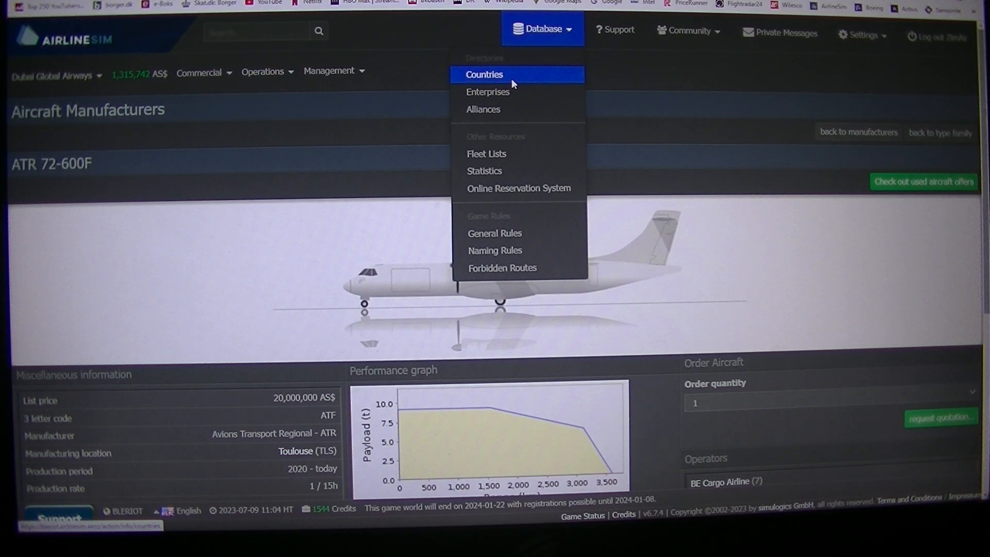
click(484, 73)
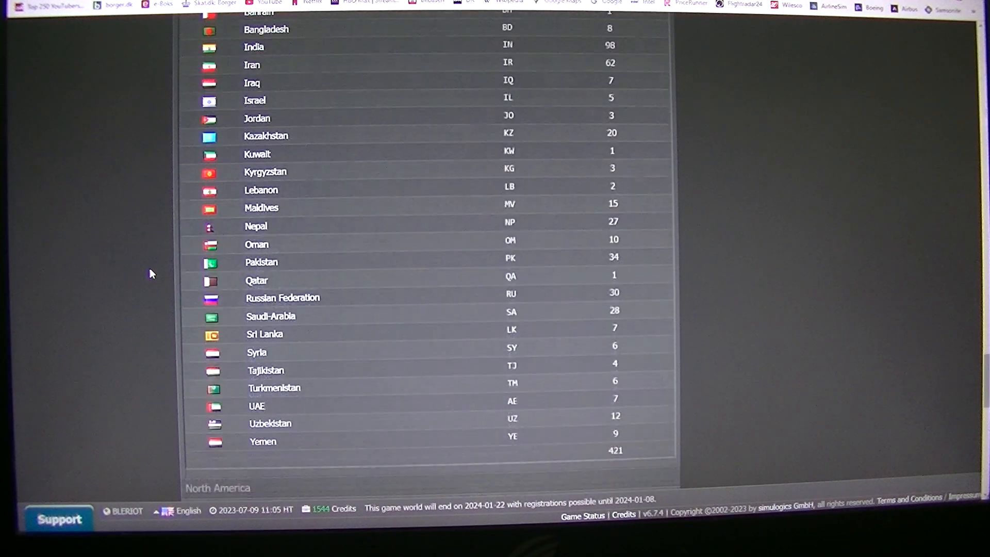
scroll(down, 3)
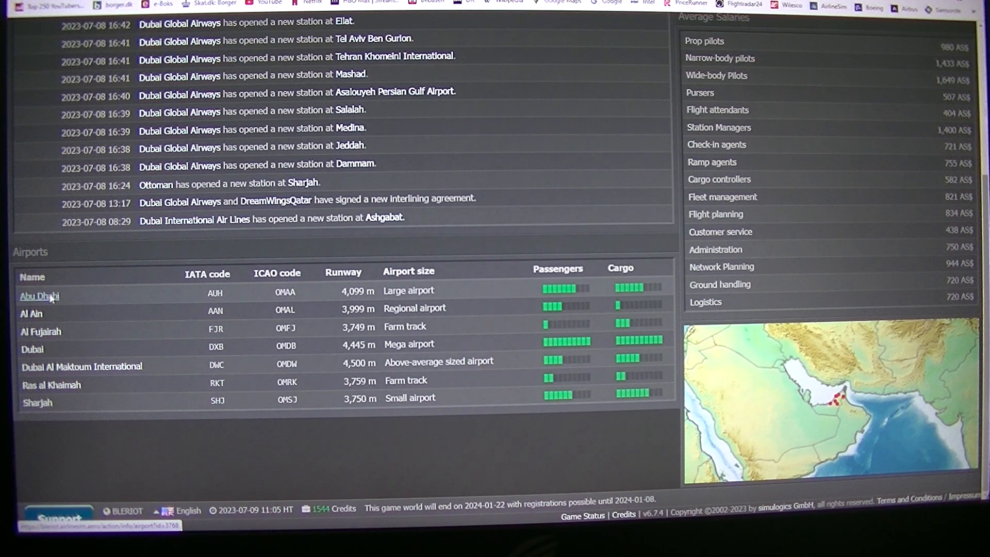
Step: View the Abu Dhabi airport page, then Sharjah, ending on the Dubai Global Airways dashboard
click(39, 296)
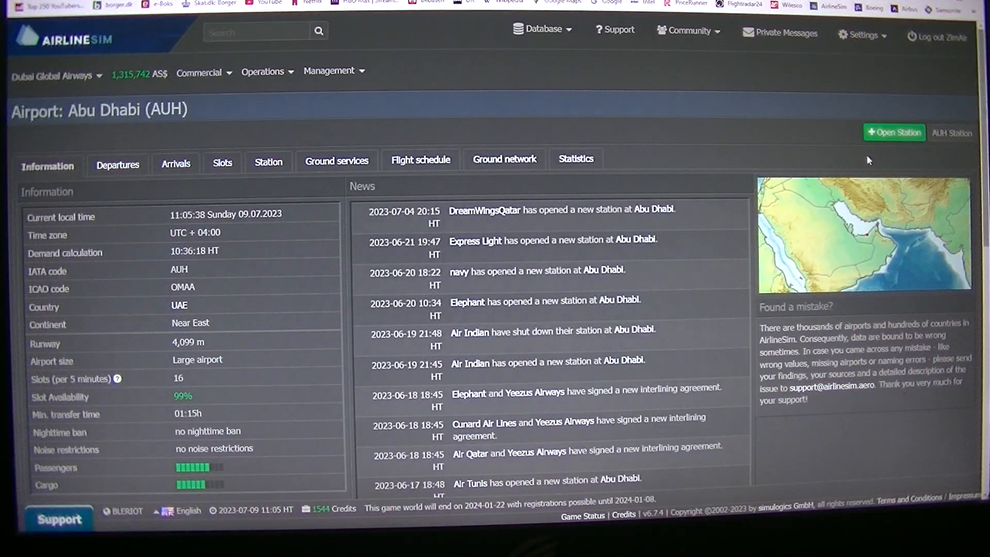
click(894, 132)
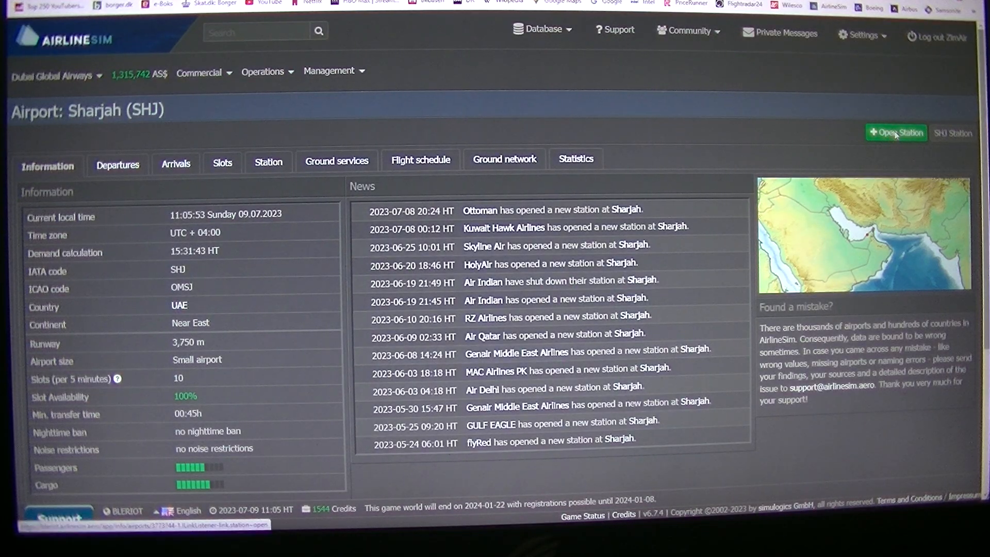
click(896, 133)
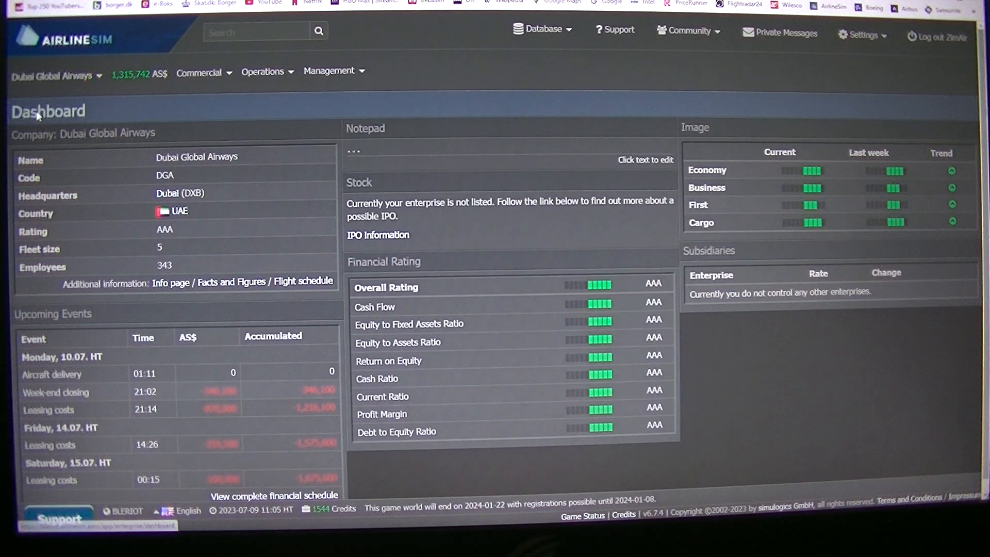
Step: Open the Management aircraft manufacturers catalogue and choose Cessna's 408 SkyCourier family
click(329, 70)
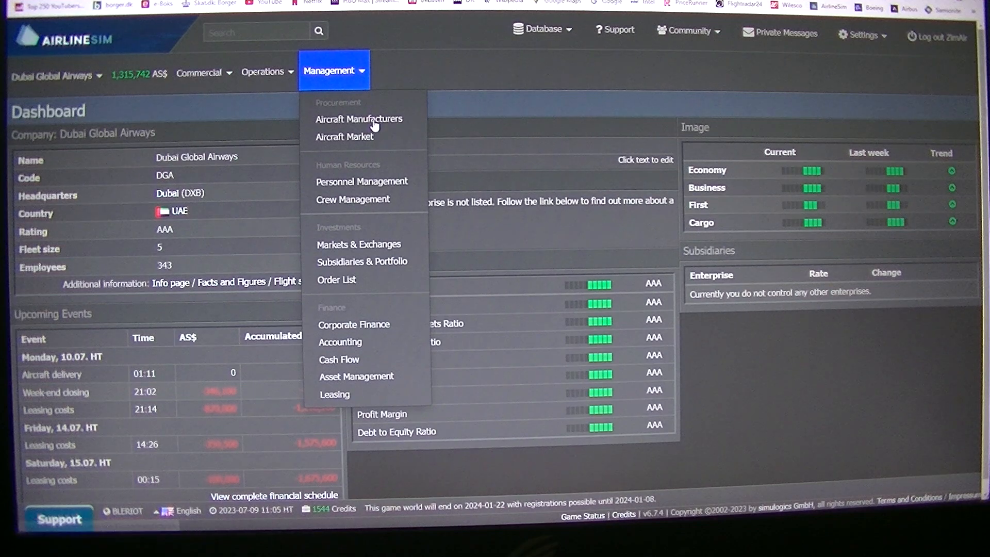
click(359, 118)
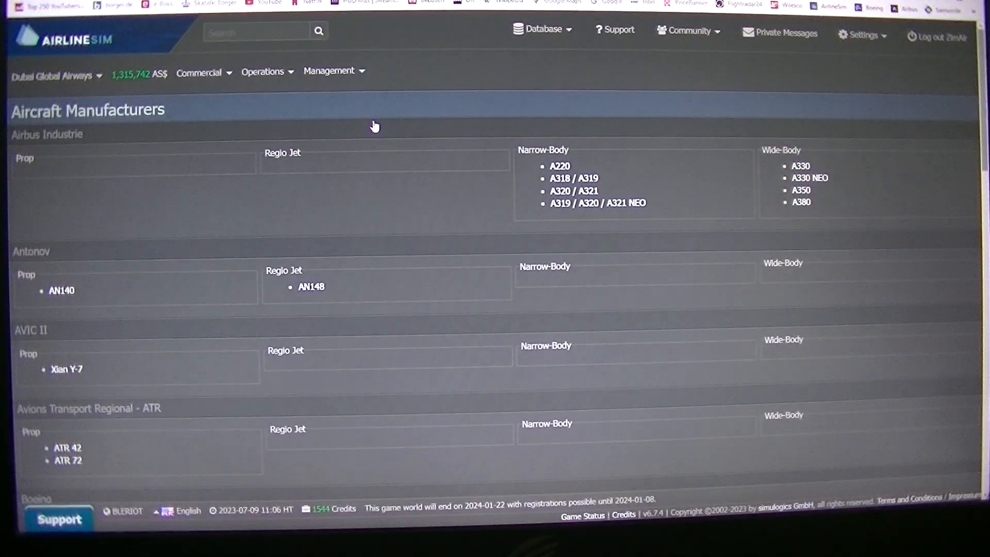
scroll(down, 3)
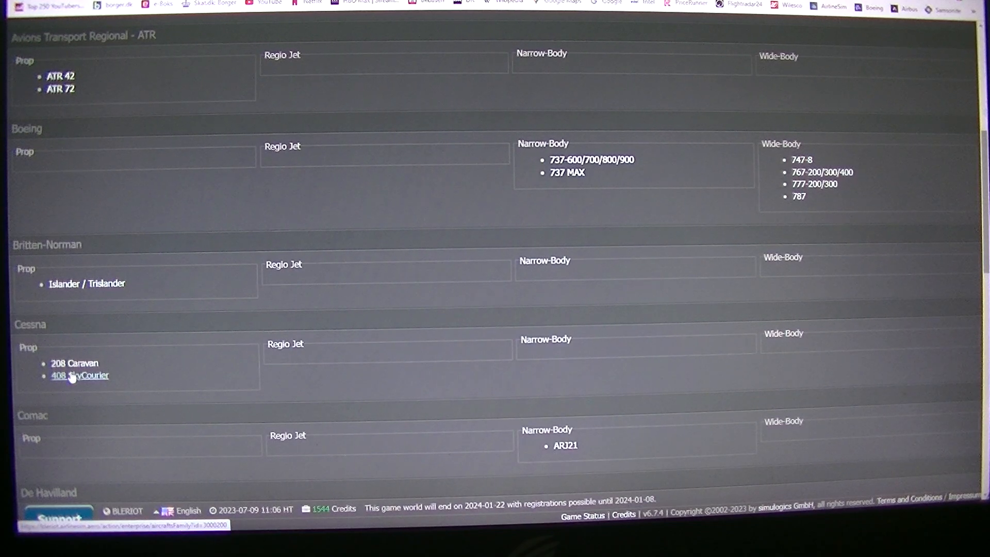
click(79, 375)
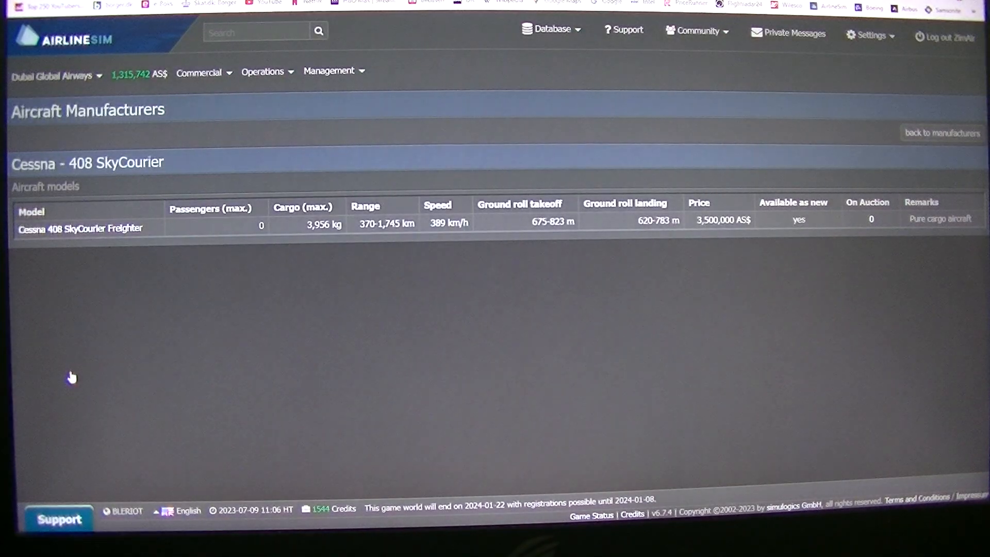
mouse_move(302, 279)
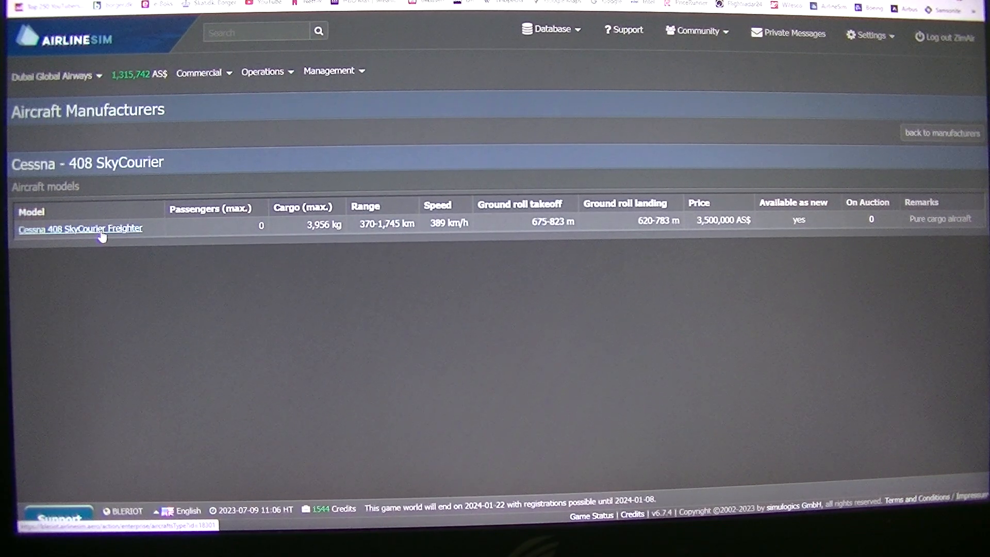
Step: Open the 408 SkyCourier Freighter and request a quotation for quantity 1
click(80, 228)
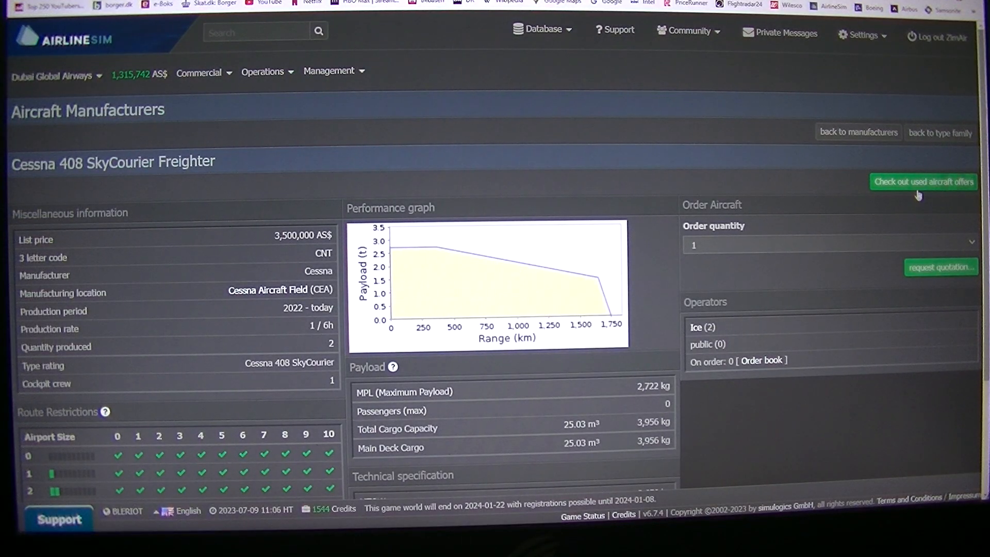
click(923, 182)
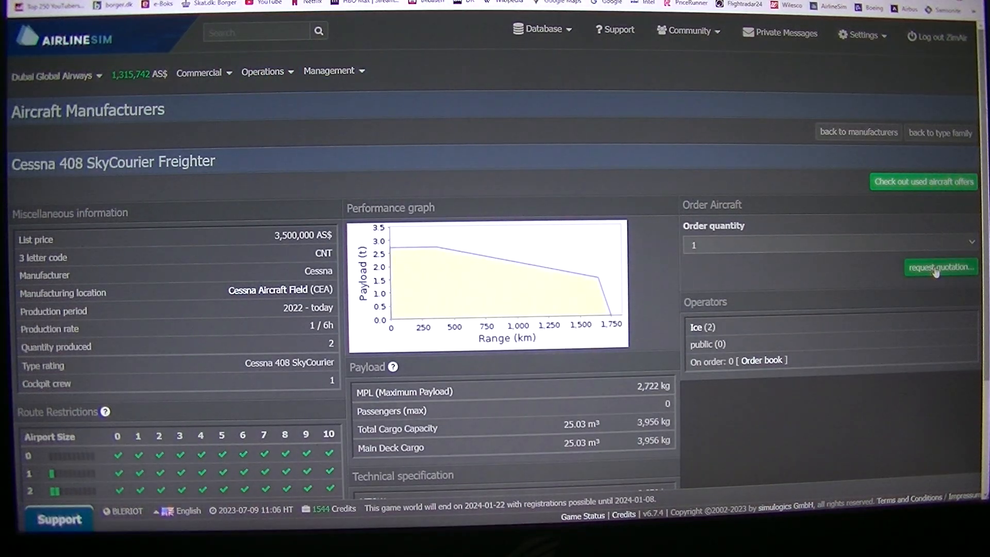
click(333, 70)
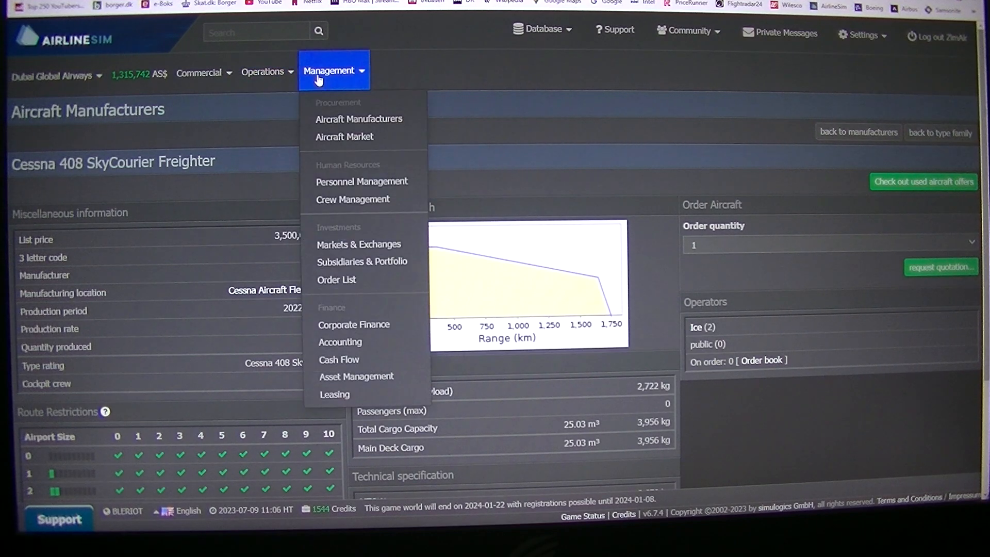
click(334, 70)
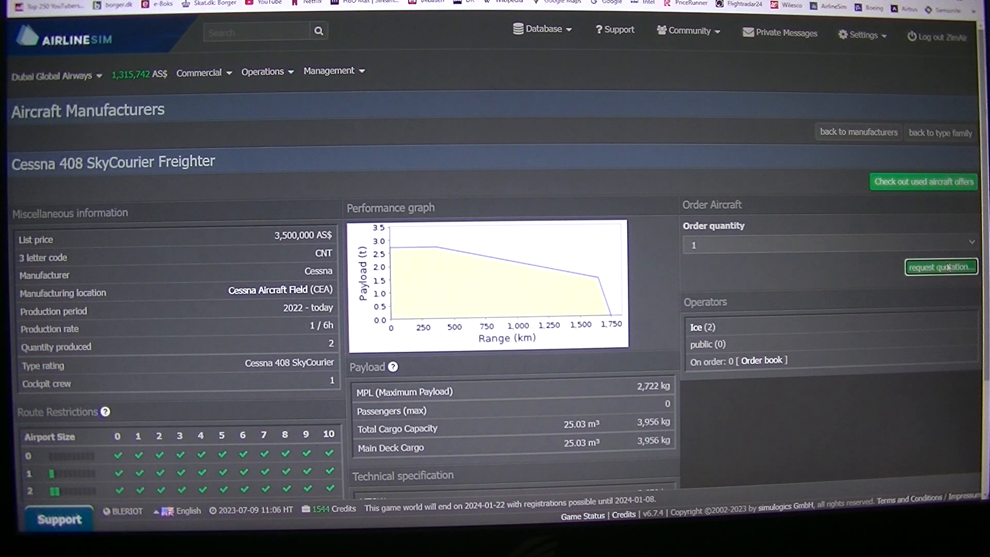
click(940, 267)
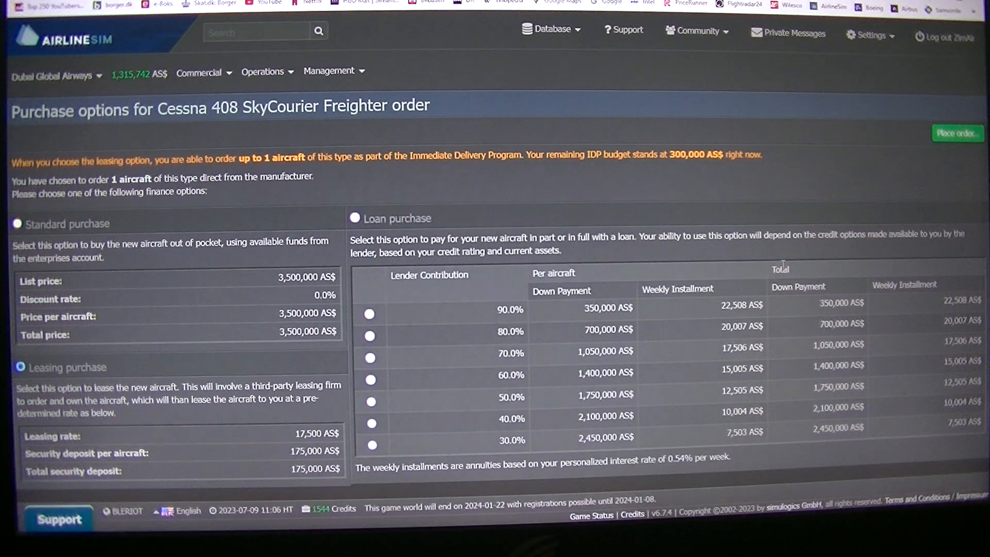
Step: Use the airline dropdown Overview to switch to OLSEN Air's Milan Malpensa dashboard
click(54, 75)
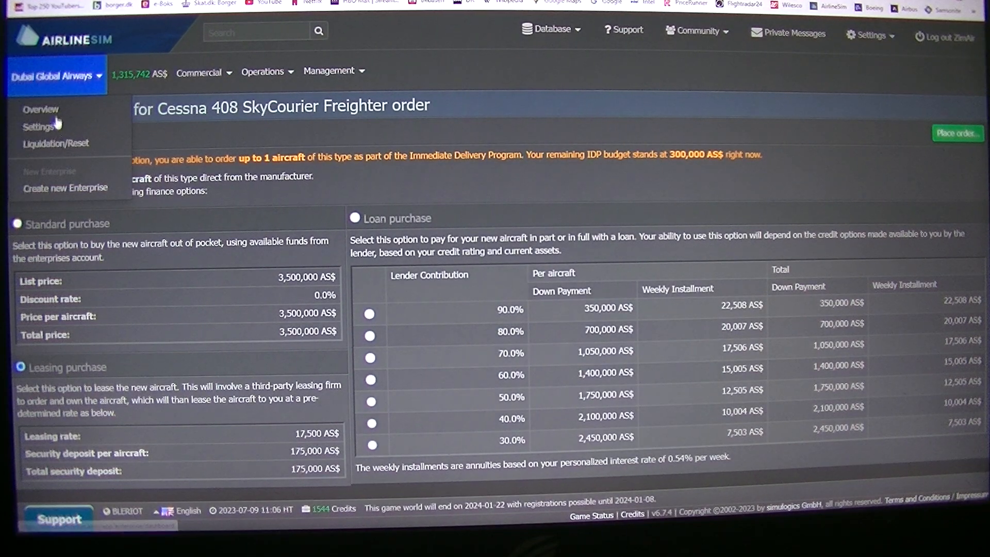
click(40, 110)
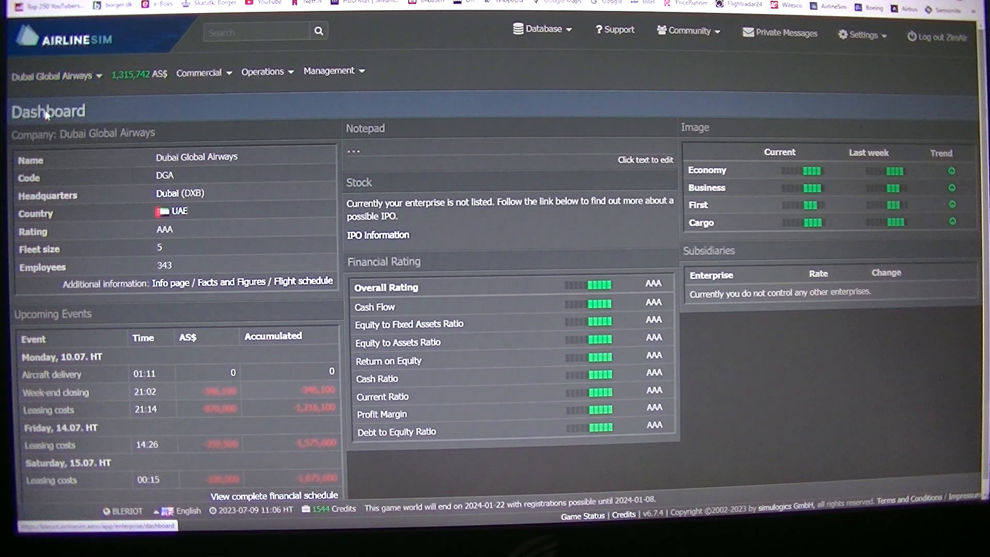
click(262, 70)
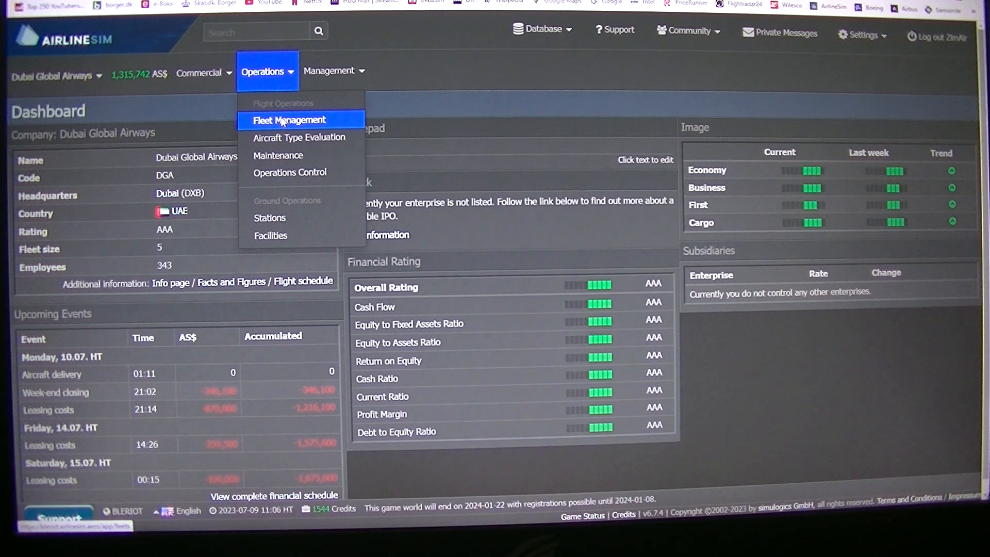
click(289, 120)
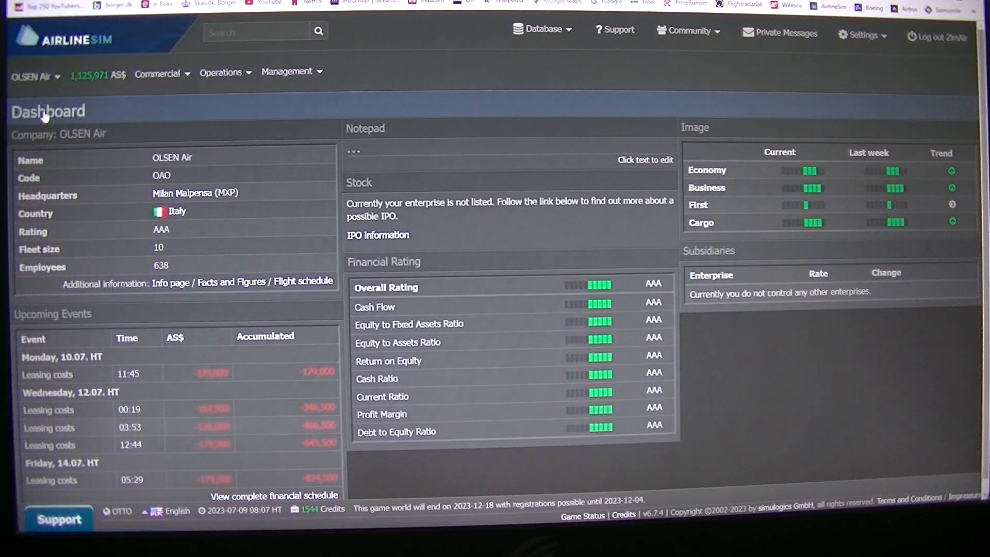
Step: Open OLSEN Air's fleet list and show the Embraer 170 I-AACL flight plan
click(225, 72)
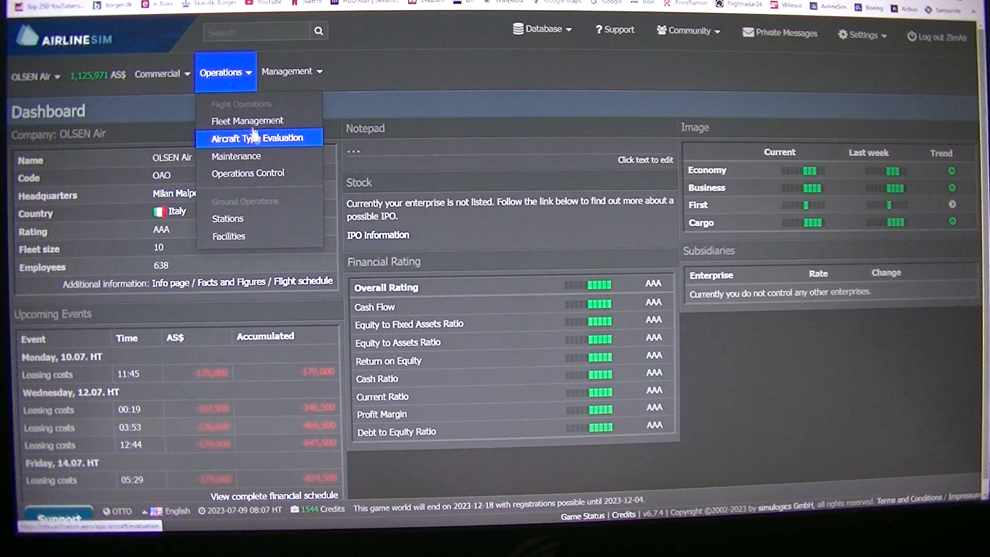
click(247, 120)
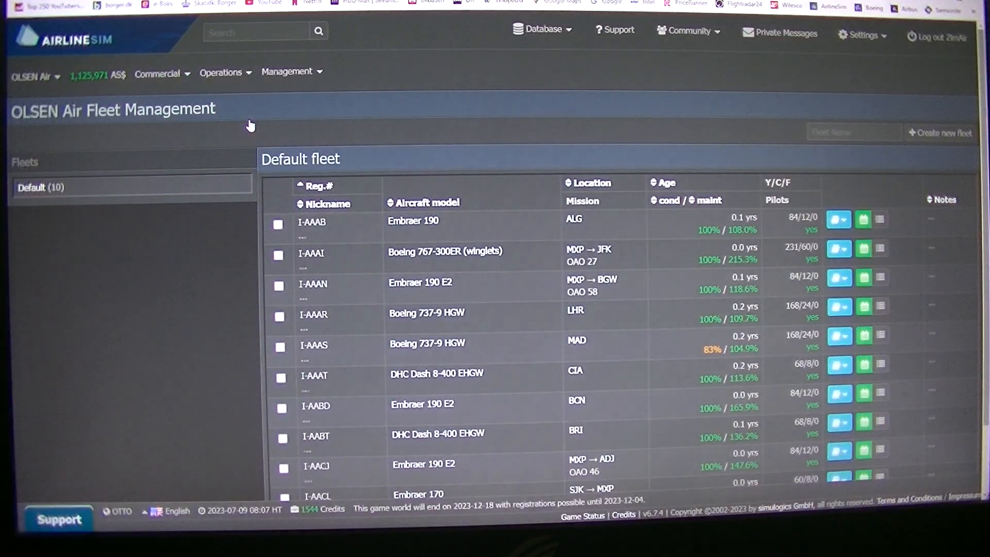
scroll(down, 3)
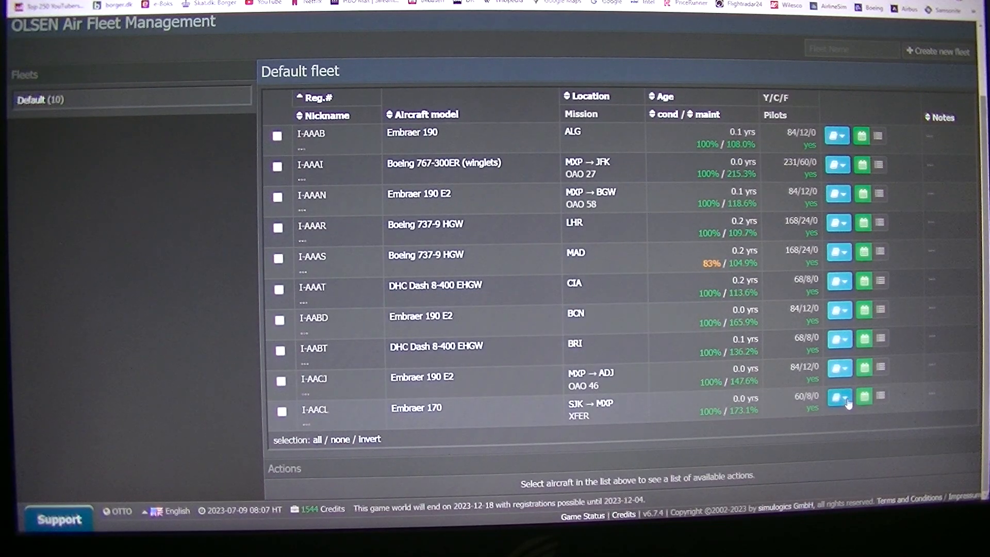
click(836, 396)
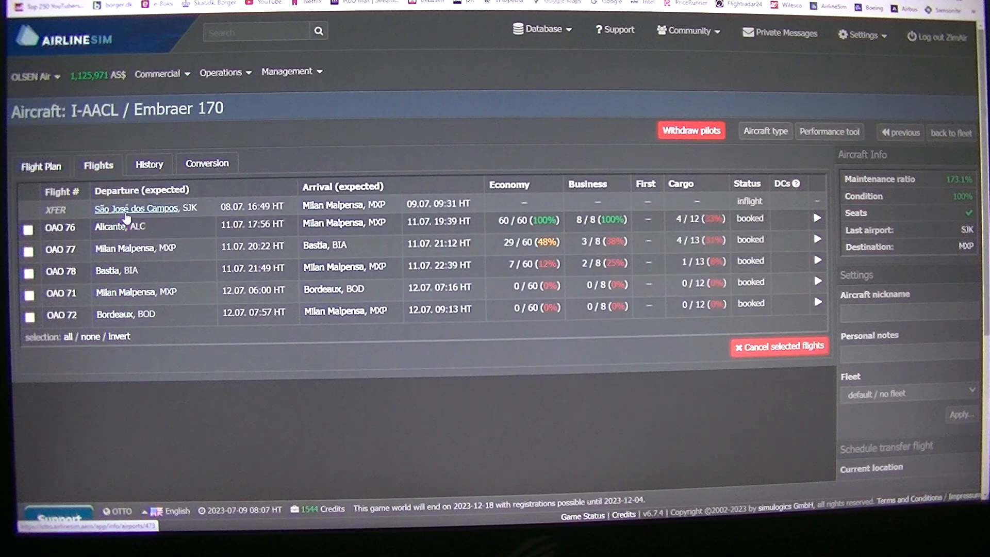
Step: View the São José dos Campos airport page, then return to I-AACL's flight plan
click(135, 209)
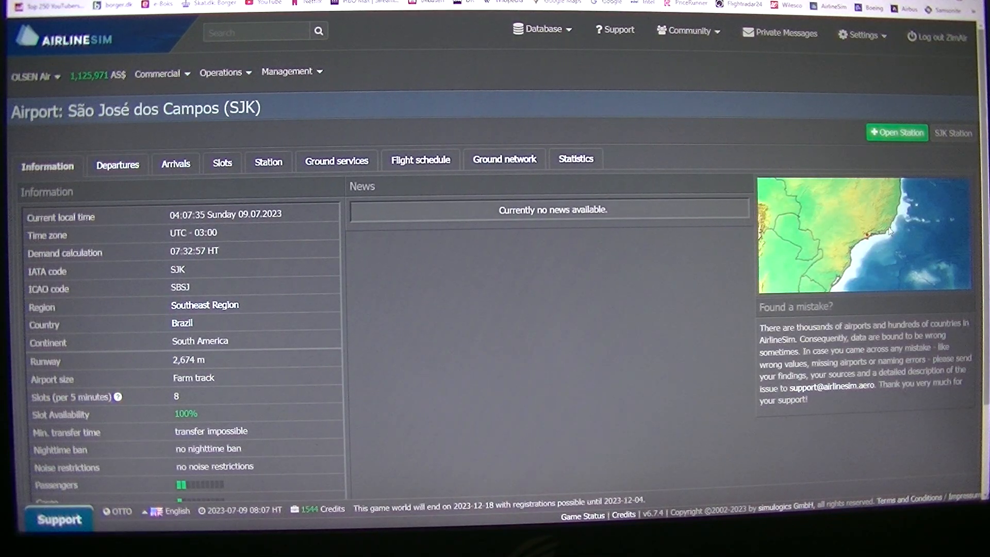
mouse_move(371, 208)
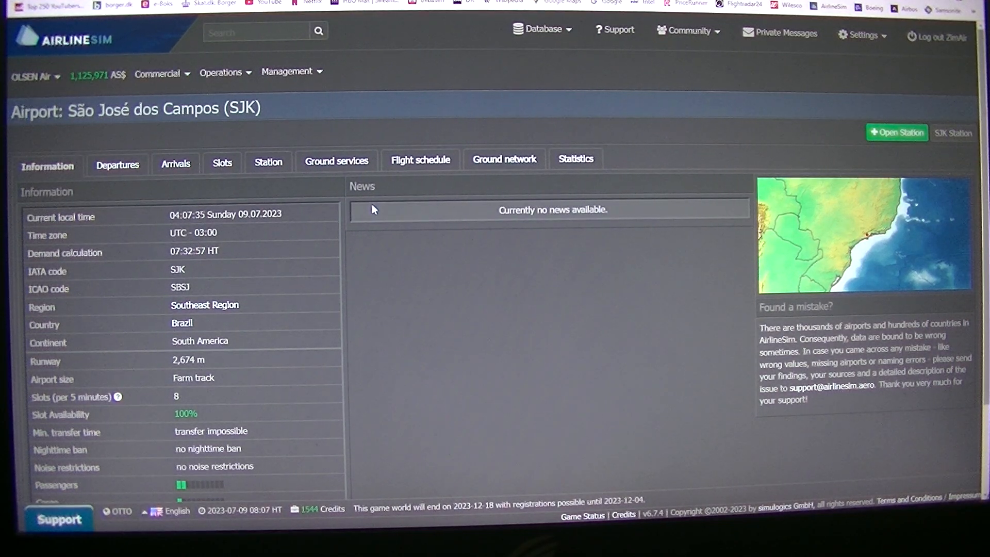
scroll(down, 3)
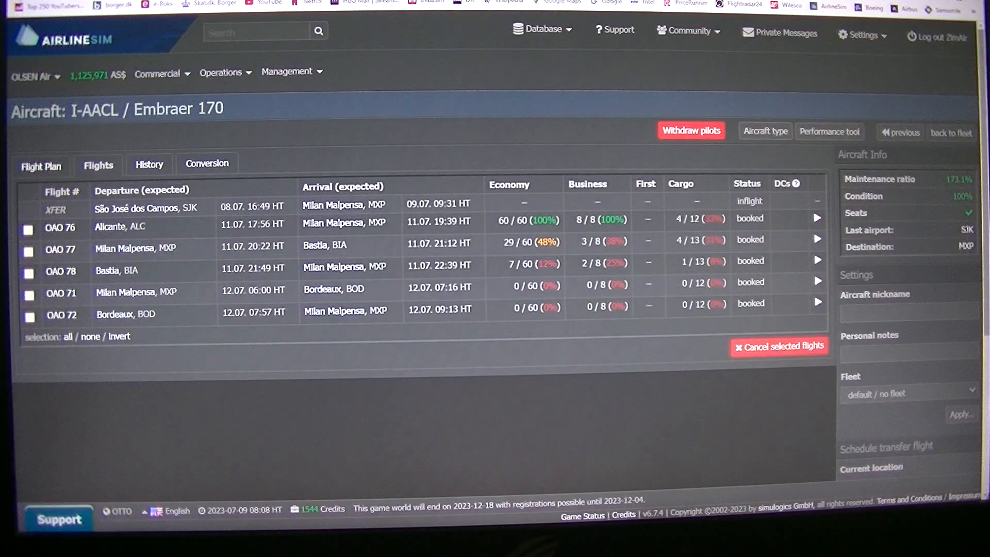
mouse_move(186, 262)
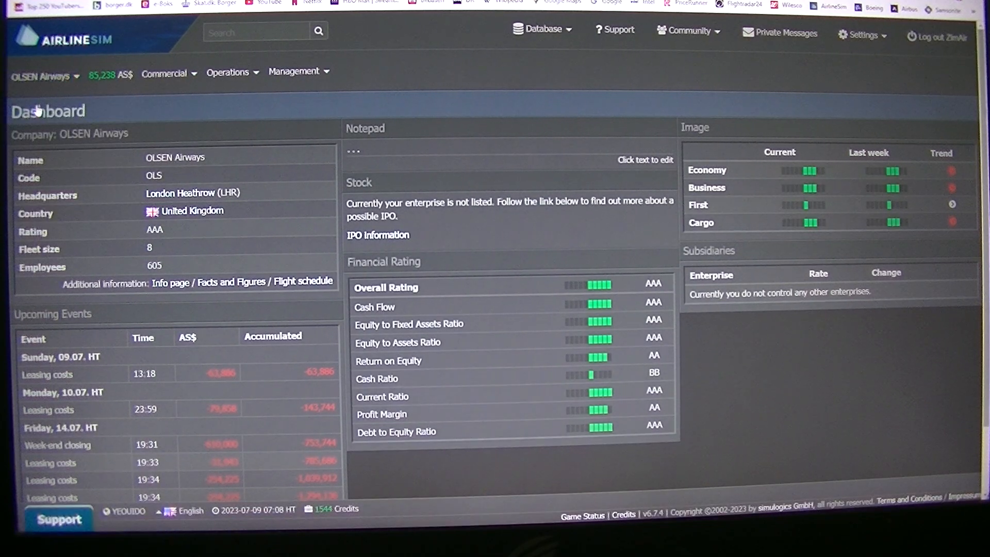
Step: Scroll the OLSEN Airways dashboard (Heathrow HQ, AAA rating), then open Management
scroll(down, 3)
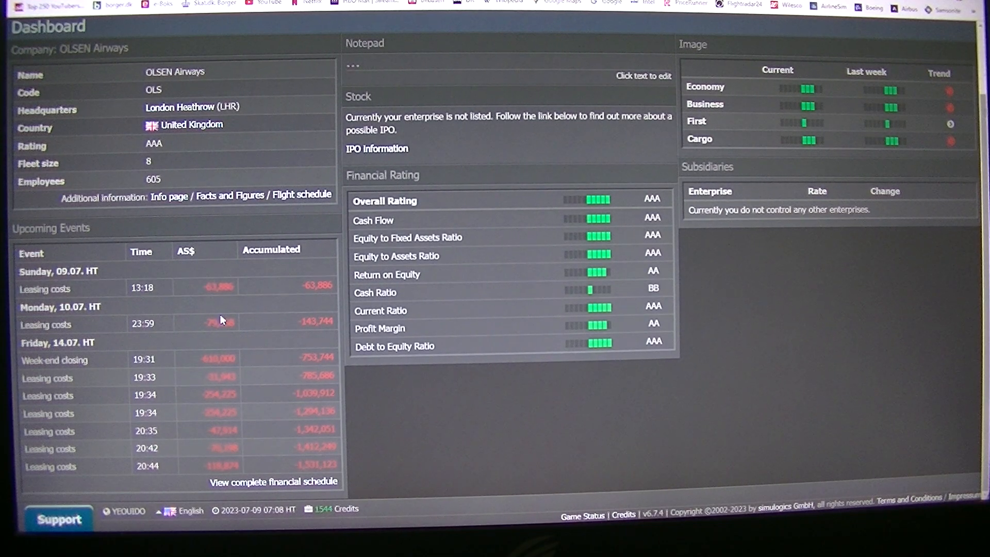
mouse_move(237, 349)
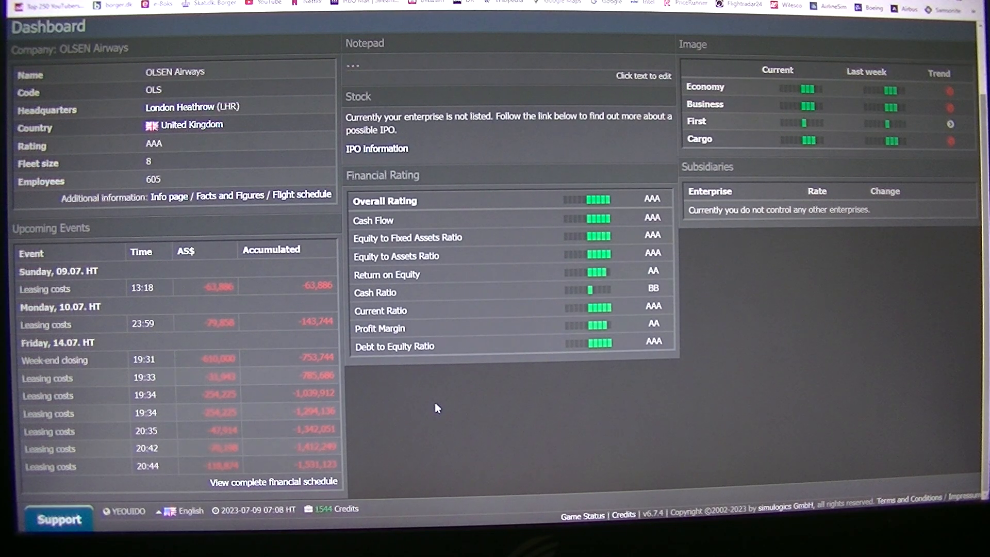
click(295, 71)
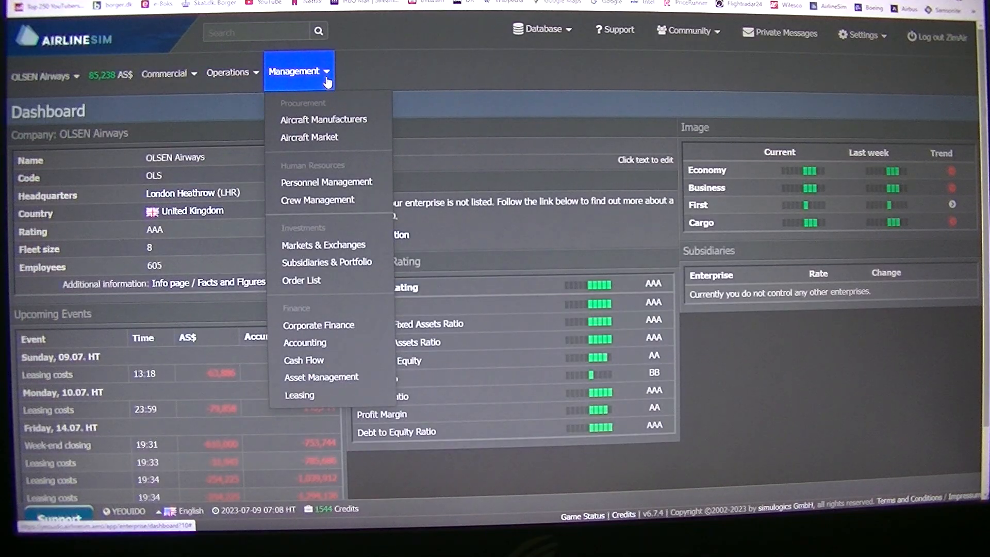
click(304, 342)
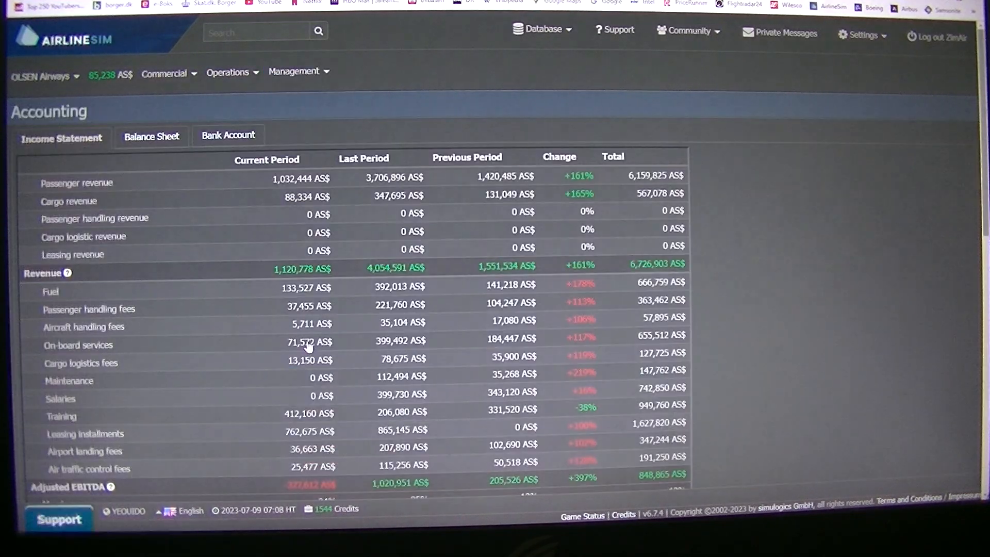
scroll(down, 3)
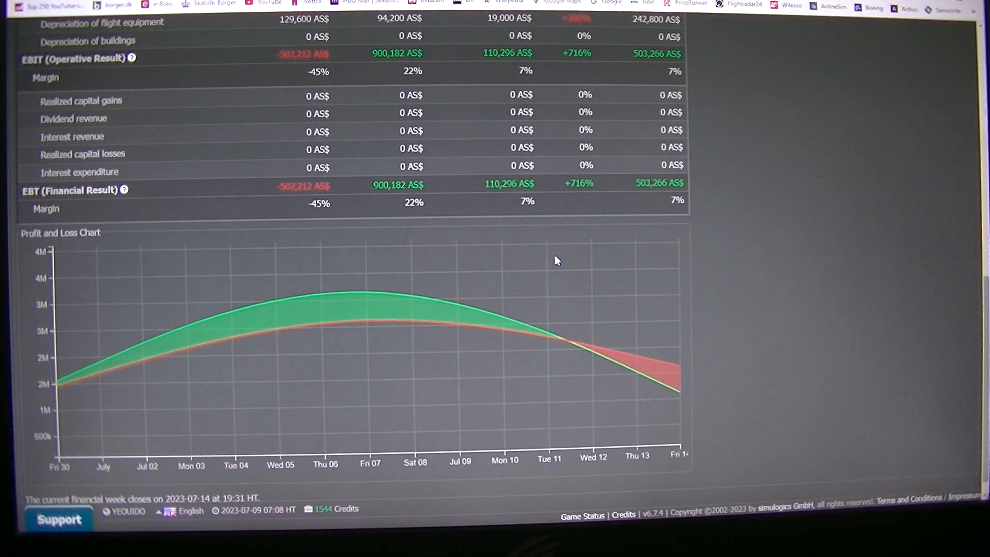
scroll(down, 3)
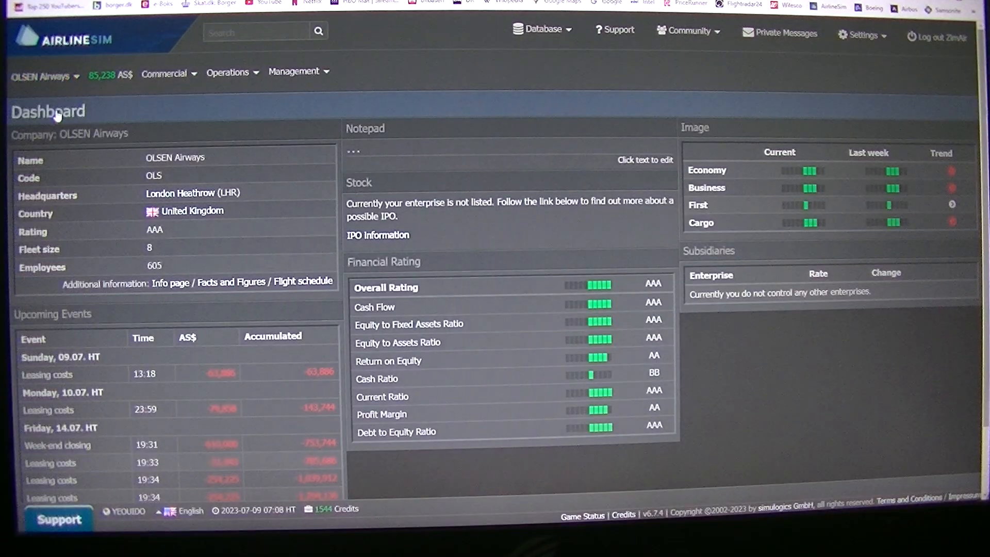
Step: Review flight plans for 737-9s G-AAAR and G-AAAS, returning to the fleet list
click(231, 71)
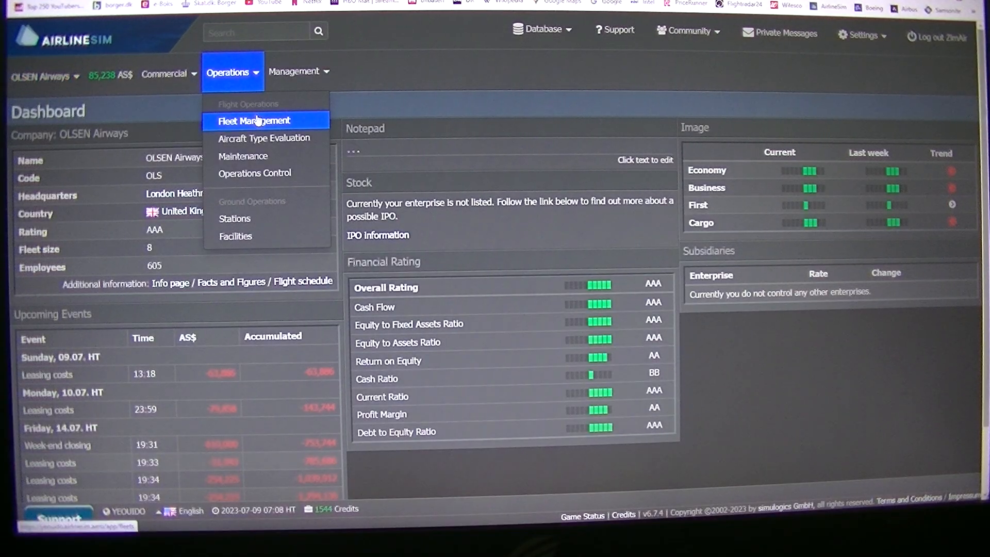
click(253, 121)
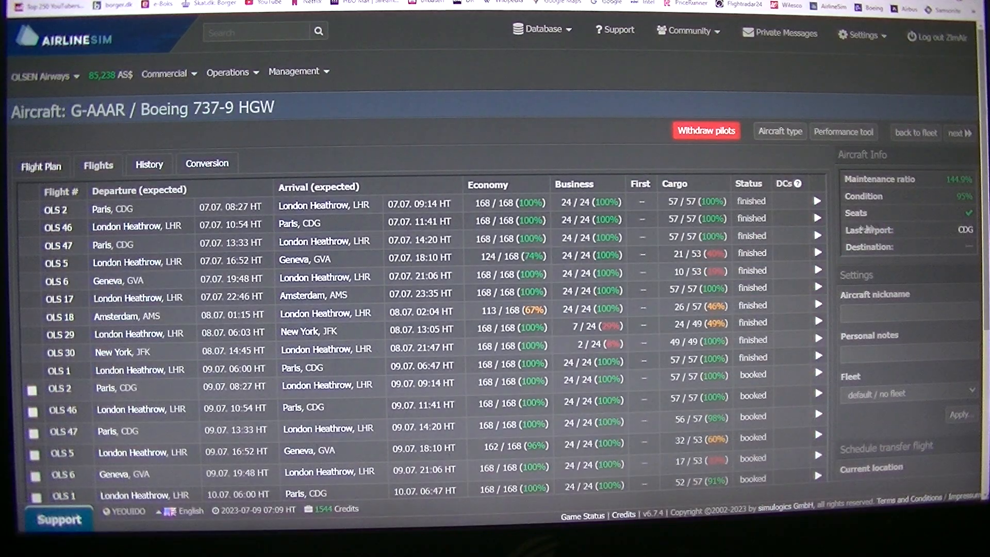
scroll(down, 3)
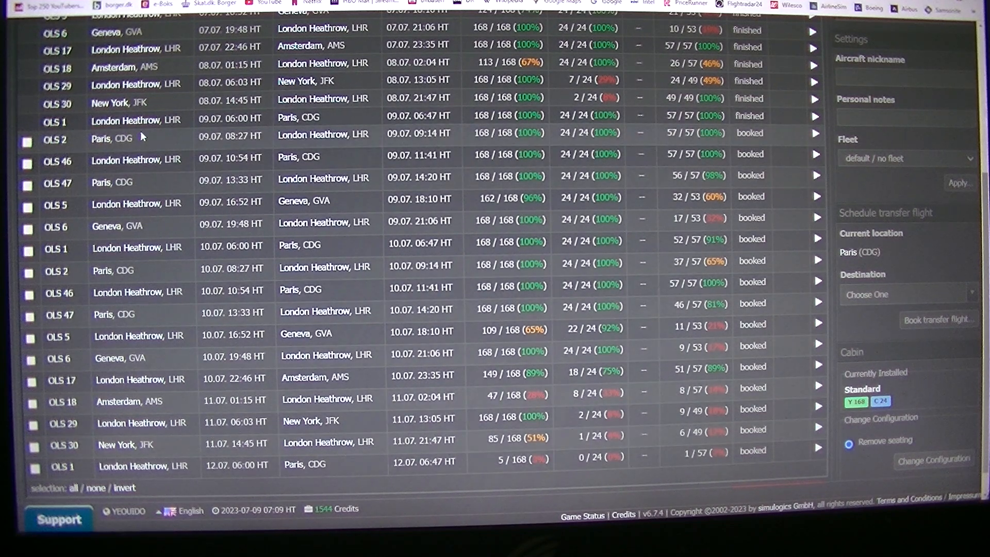
mouse_move(270, 407)
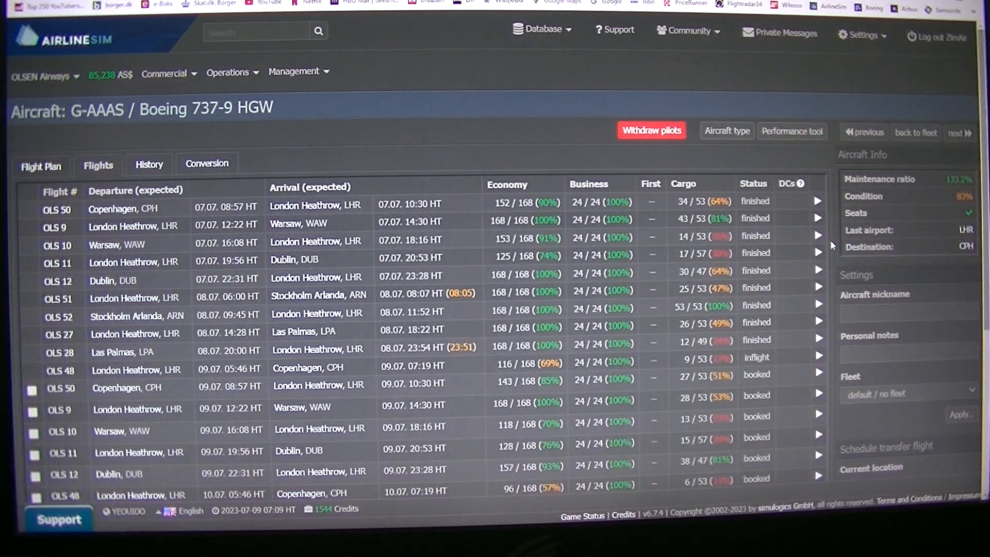
scroll(down, 3)
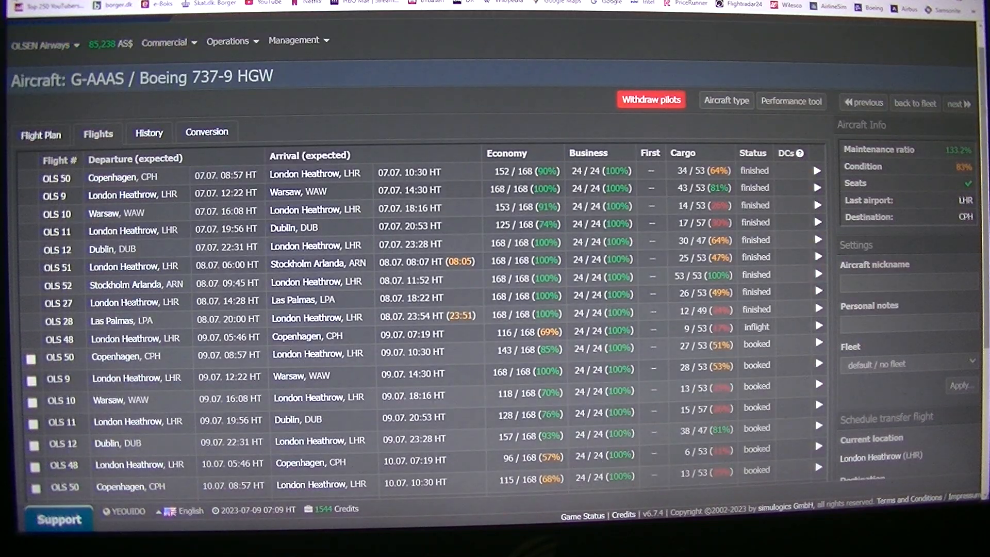
click(914, 103)
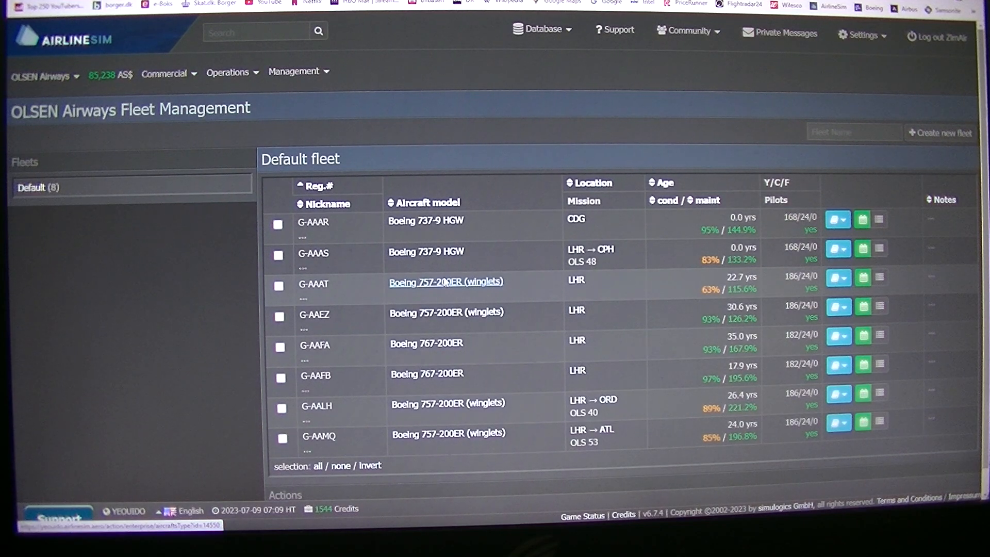
Step: Search used Boeing 757-200ER (winglets) offers, finding none, then view the aircraft manufacturers list
click(445, 282)
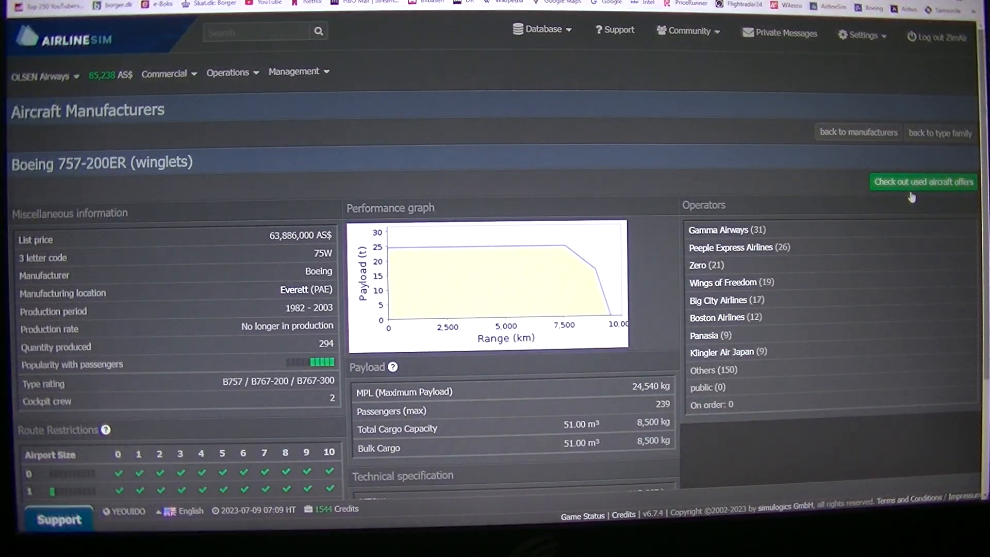
click(923, 182)
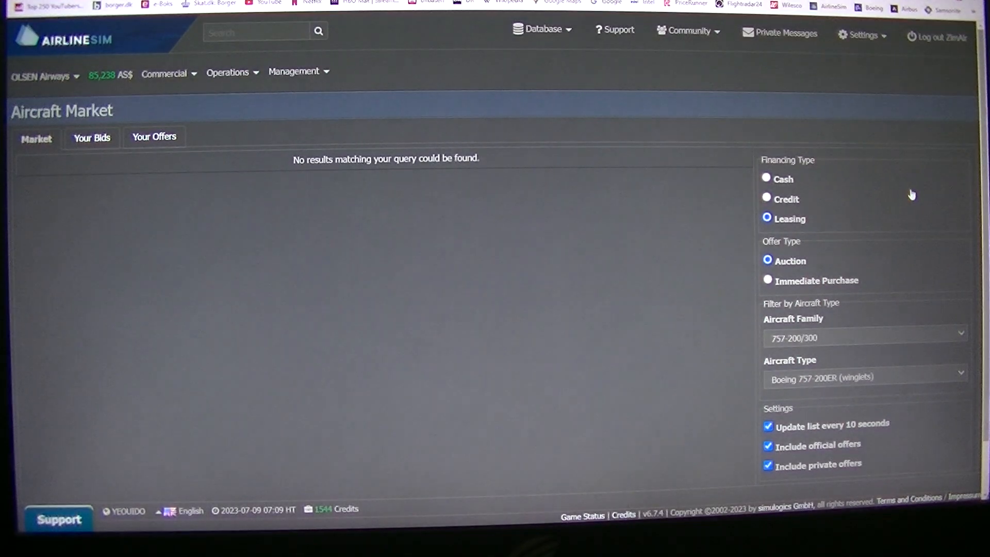
click(294, 70)
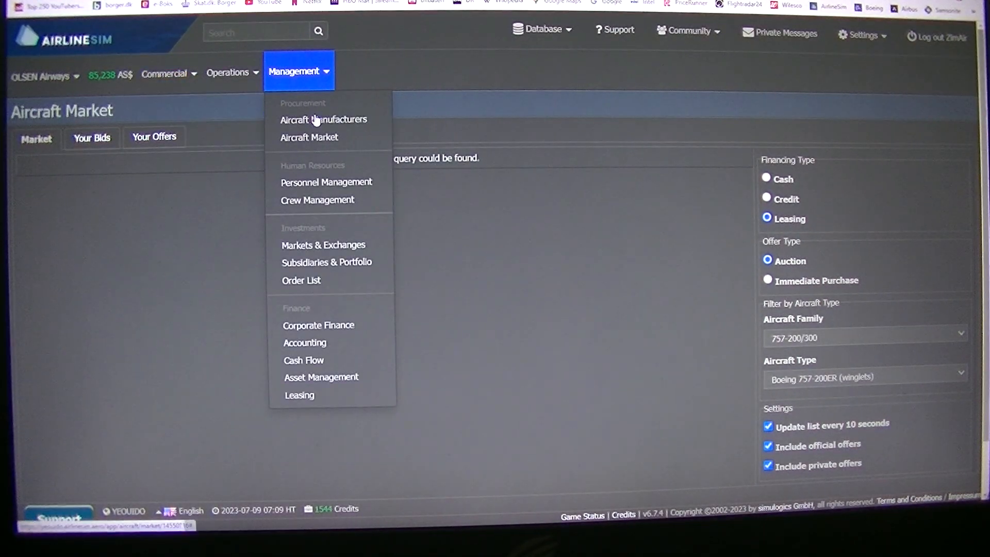
click(324, 119)
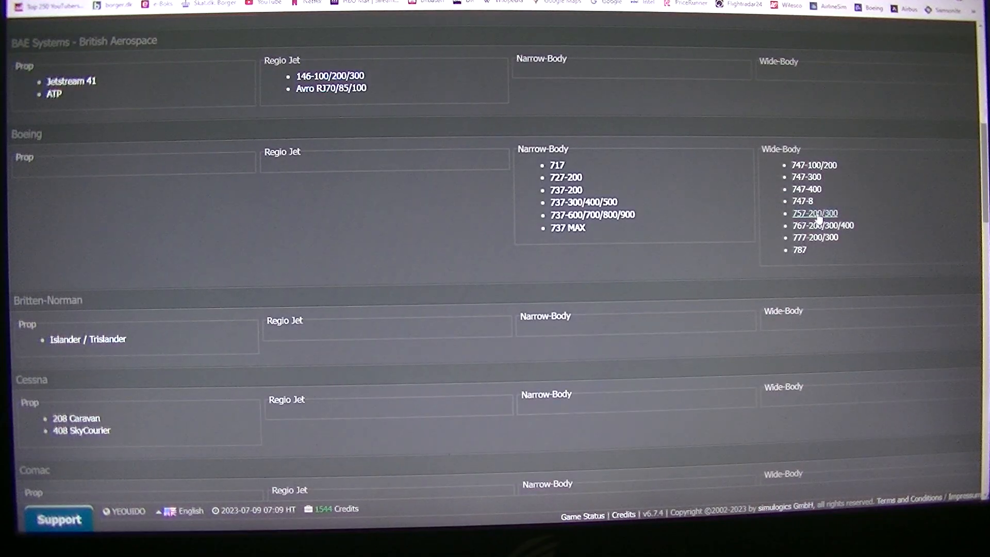
Step: Go through the Boeing 757-200/300 family to the 757-200ER (winglets) model page and its operators
click(815, 213)
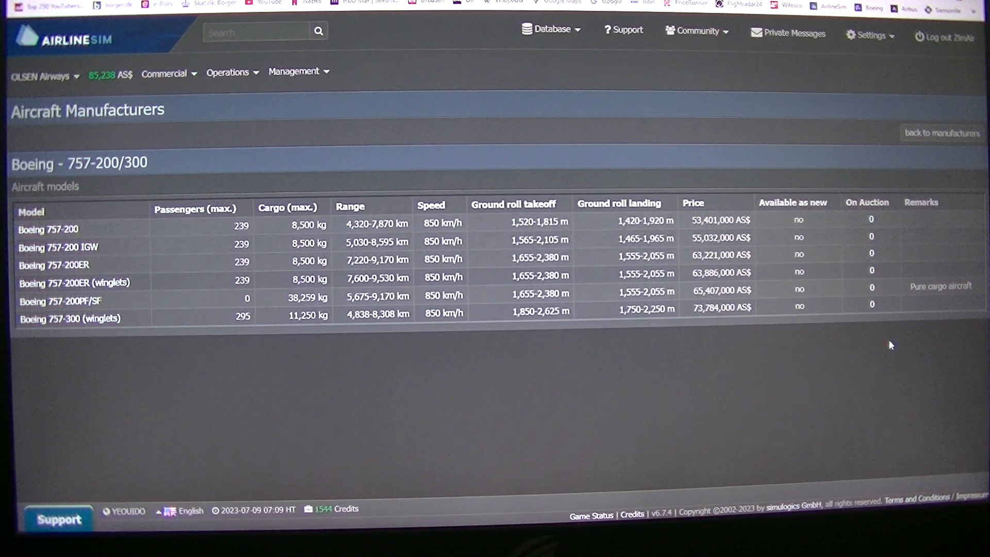
mouse_move(886, 333)
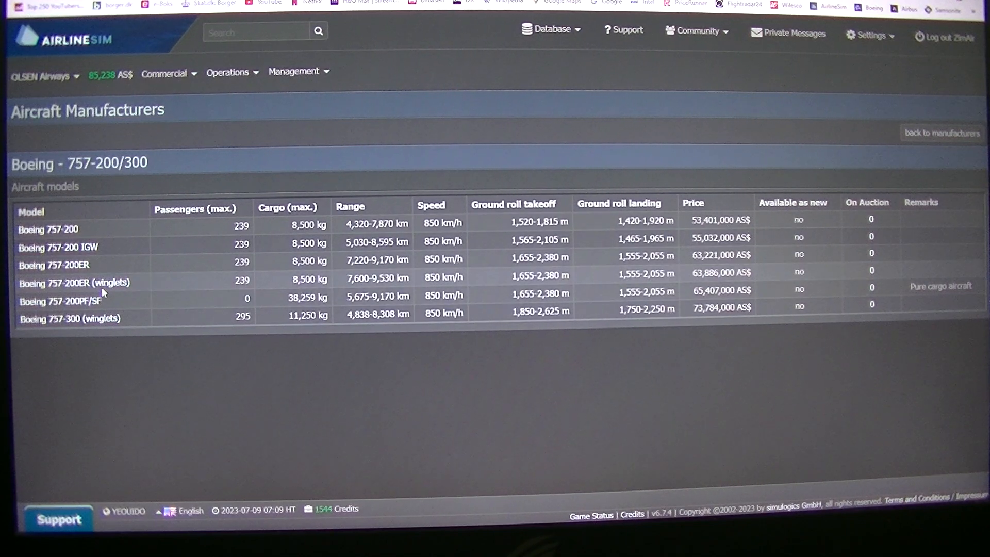
click(74, 282)
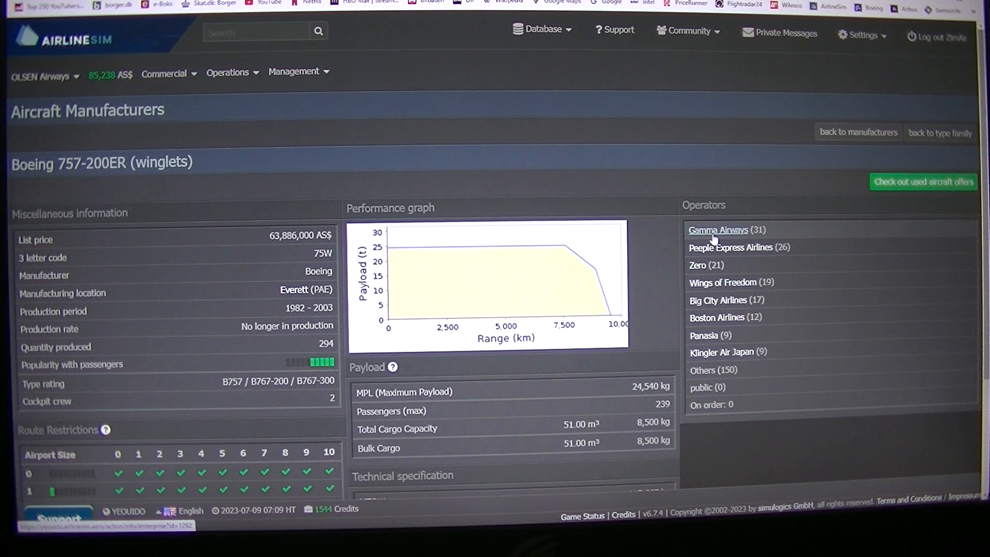
click(718, 230)
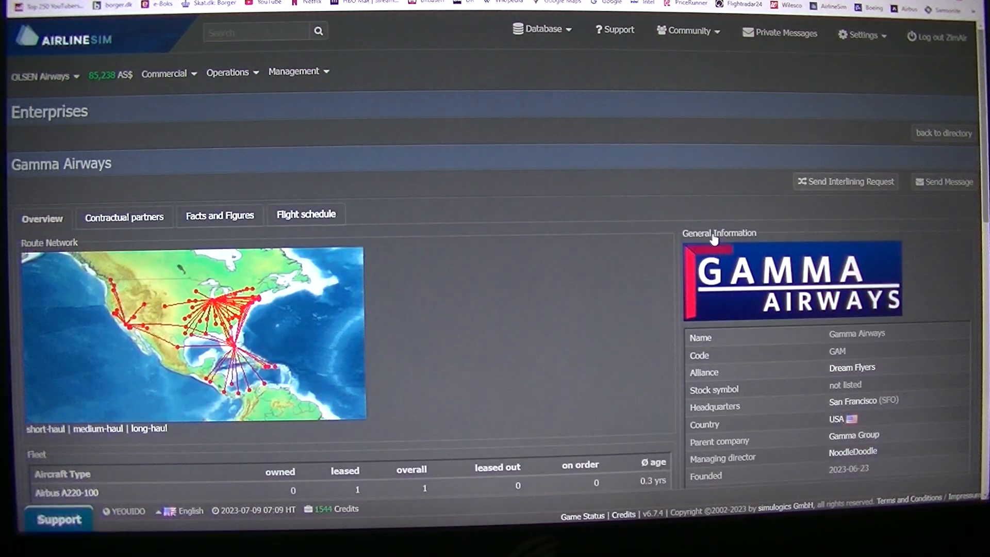
scroll(down, 3)
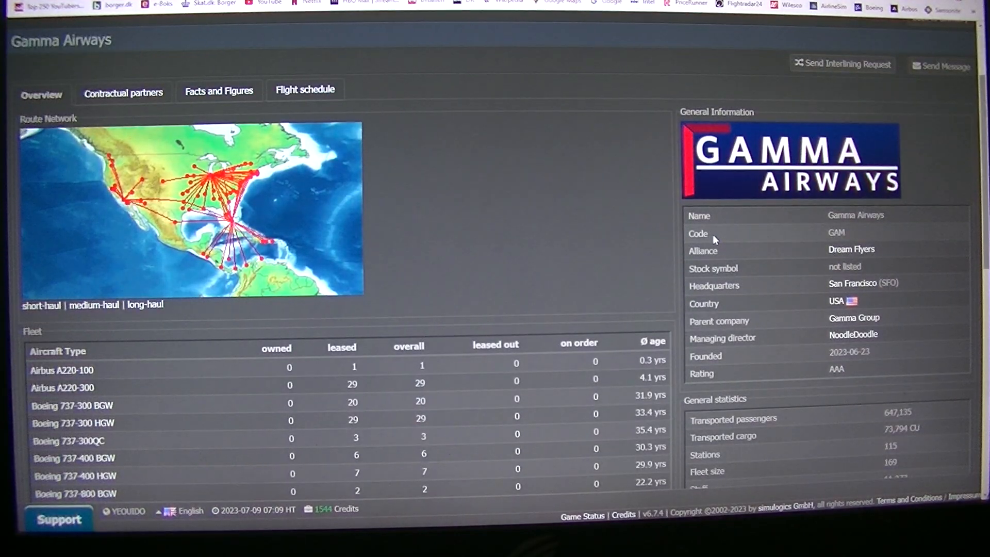
scroll(down, 3)
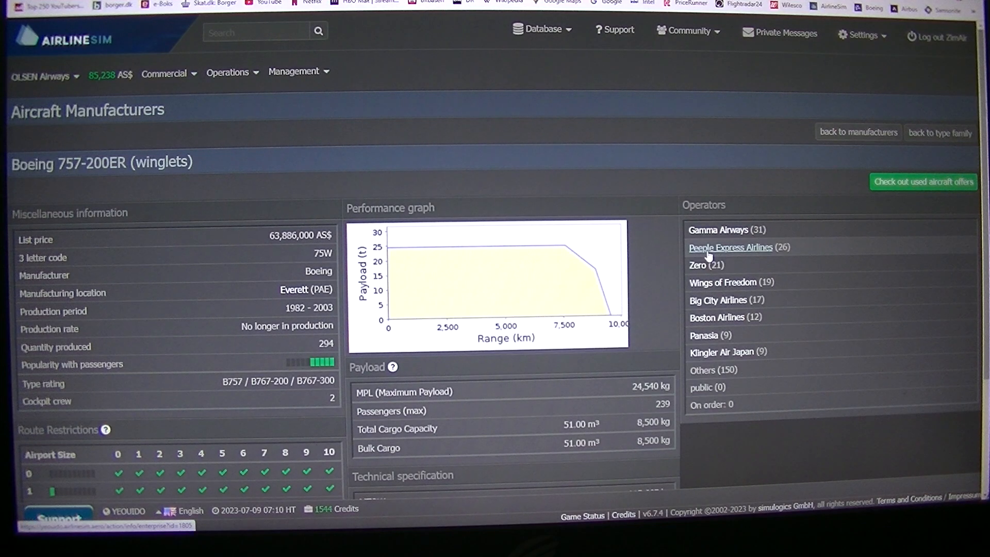
click(730, 247)
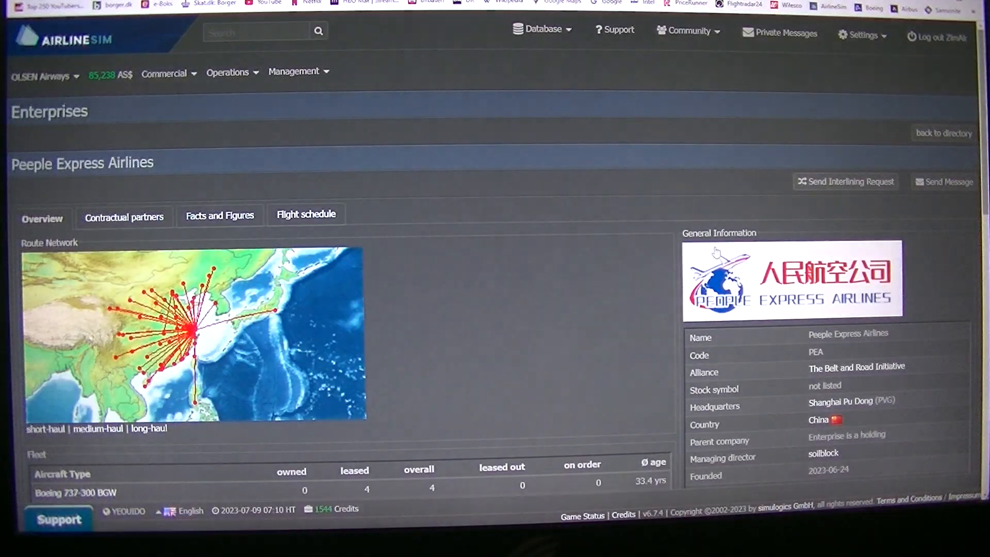
scroll(down, 3)
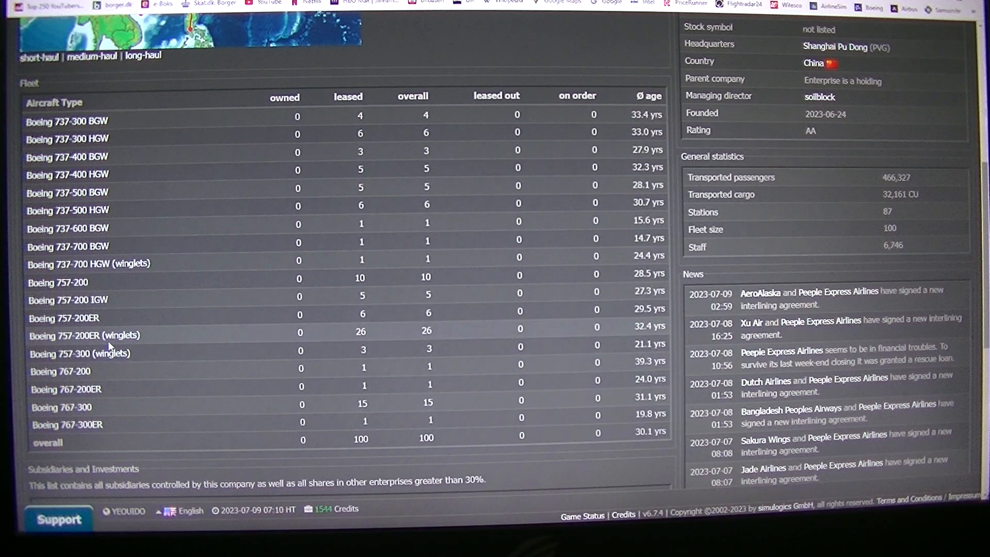
mouse_move(379, 338)
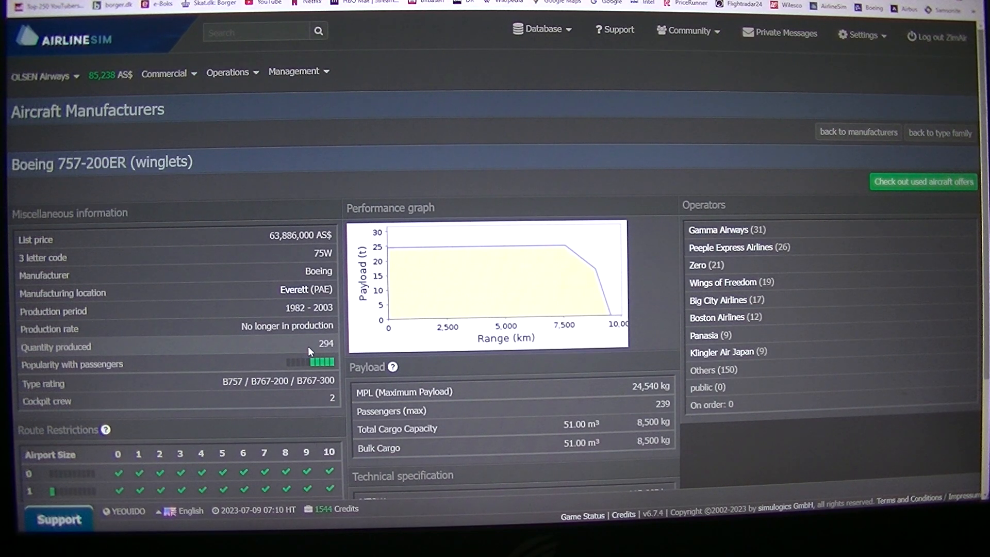
Step: View the plain Boeing 757-200ER model page, then go back to the 757-200/300 list
scroll(down, 3)
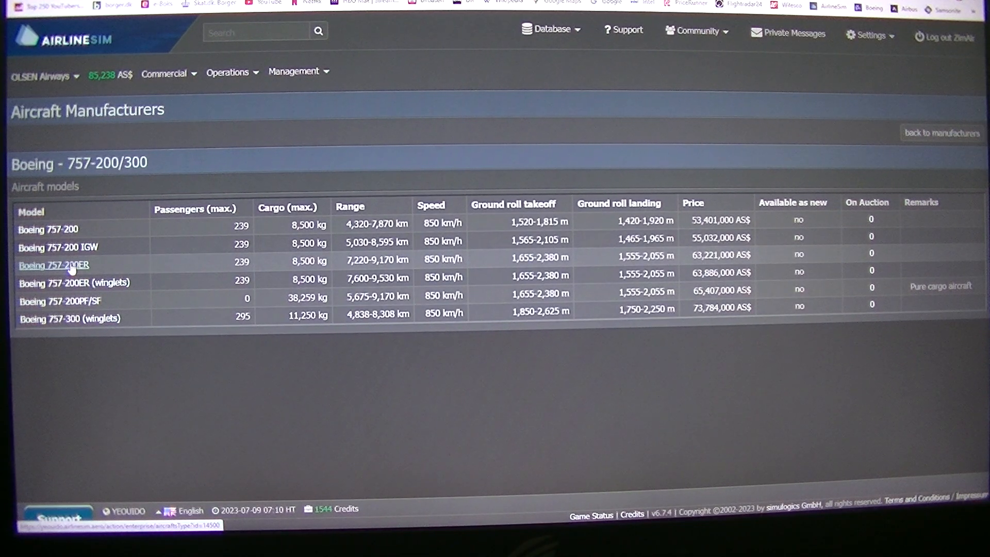
click(53, 264)
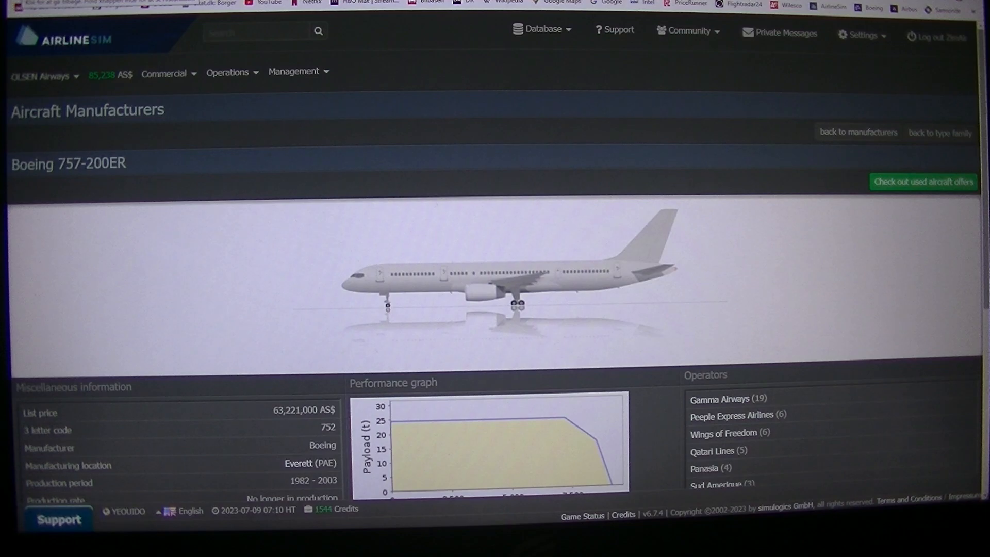
click(941, 133)
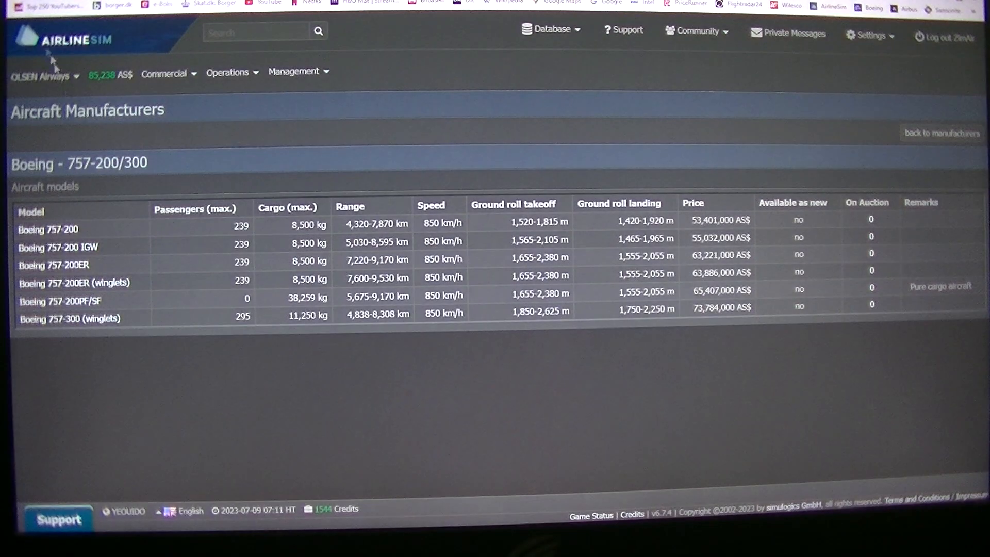
mouse_move(54, 264)
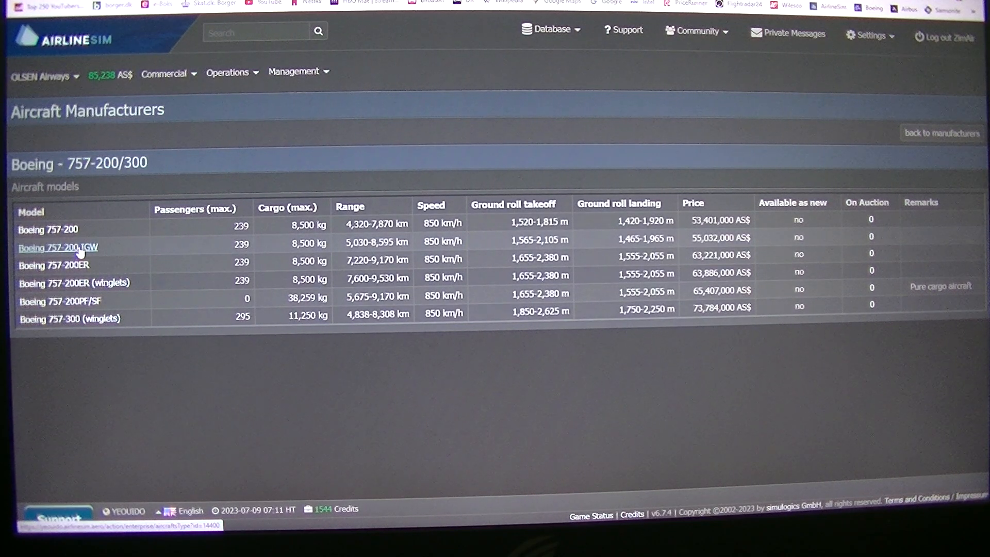
click(57, 247)
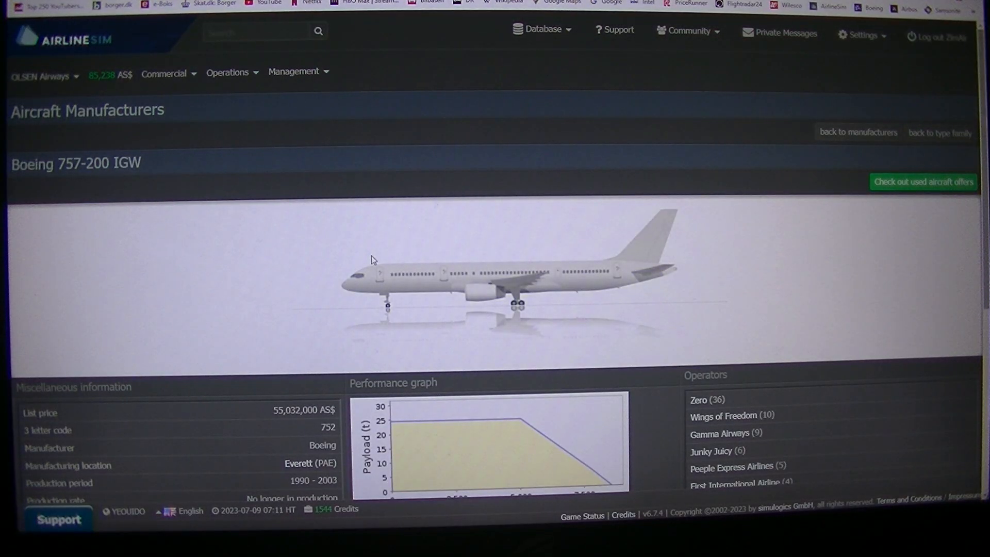
mouse_move(369, 259)
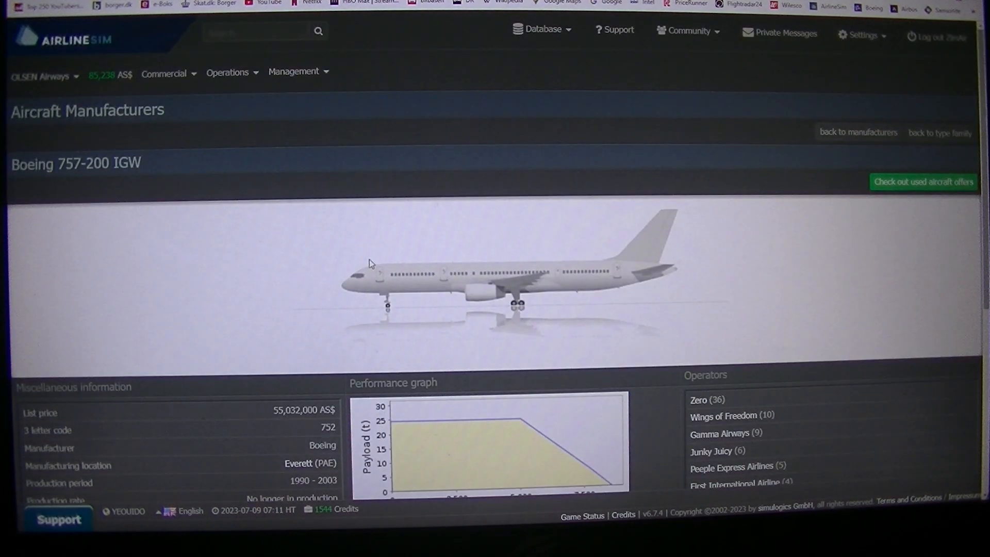
scroll(down, 3)
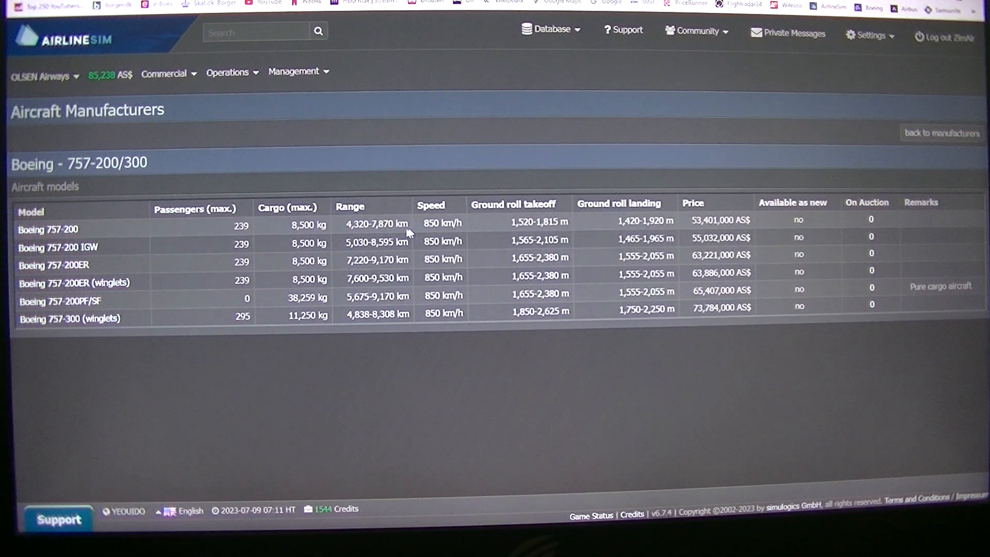
mouse_move(347, 255)
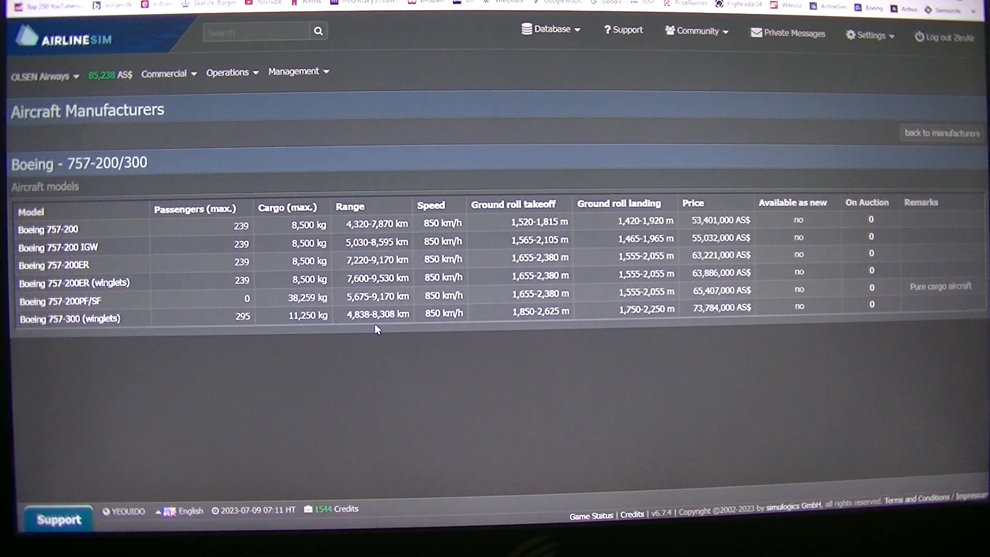
Step: Switch the enterprise to Dubai Global Airways and show its Overview dashboard
click(41, 76)
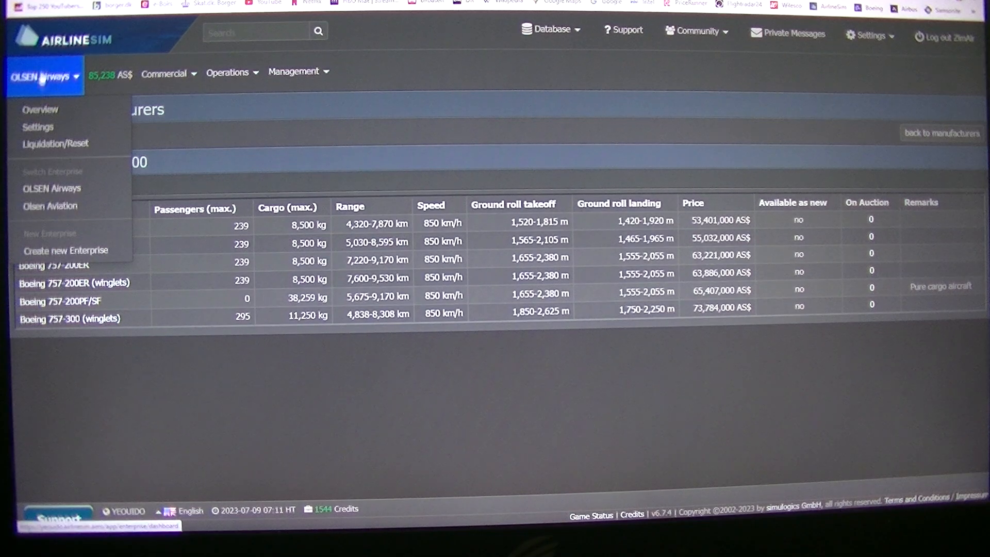
click(40, 110)
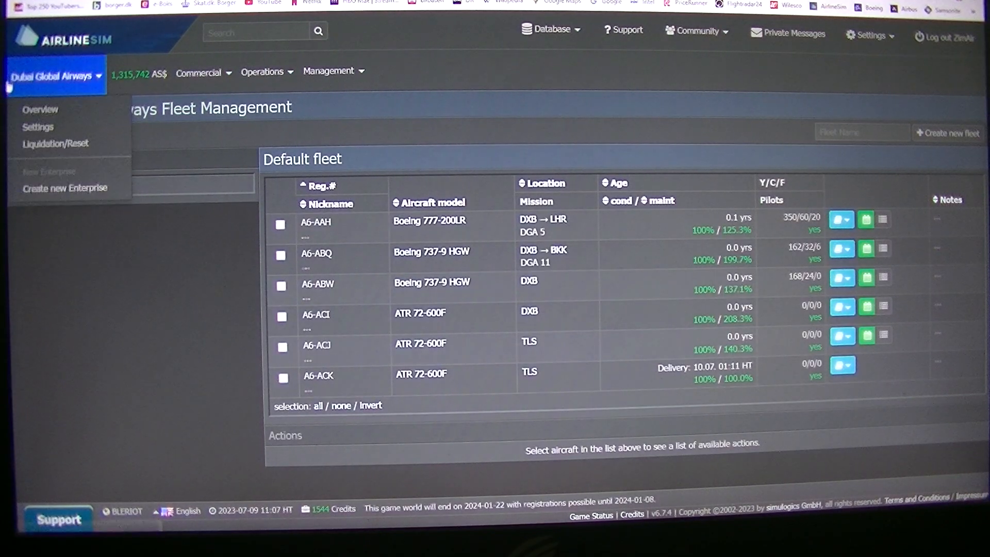
click(41, 109)
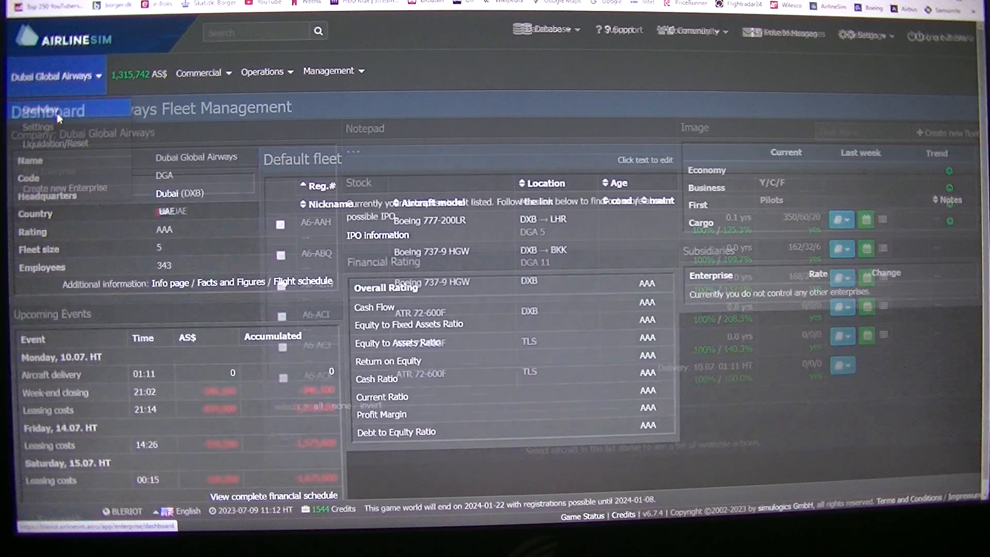
click(199, 71)
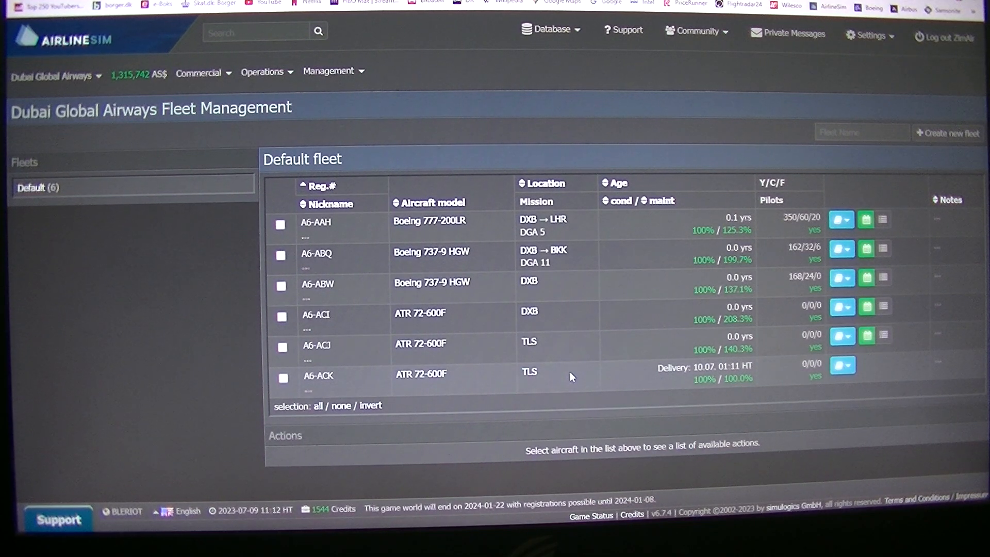
click(53, 76)
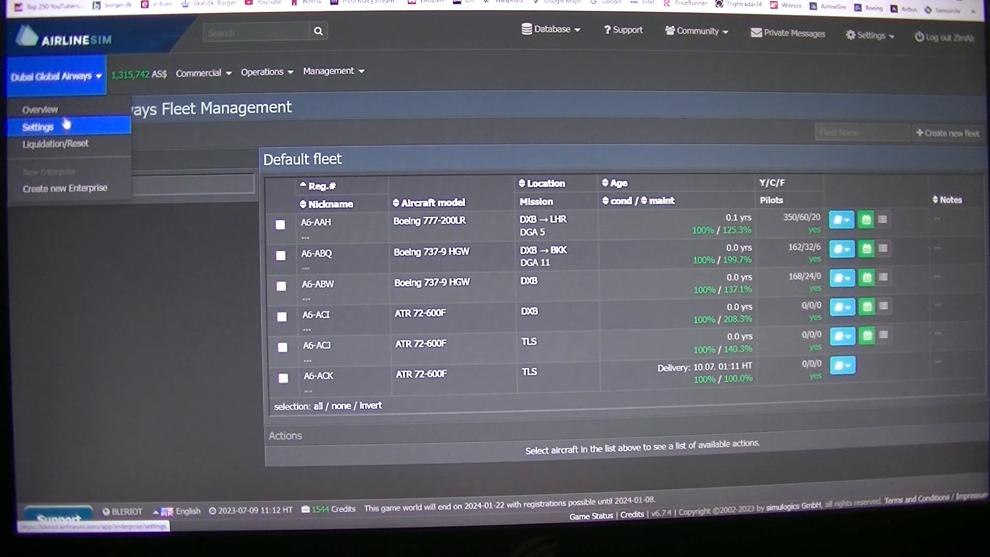
click(40, 109)
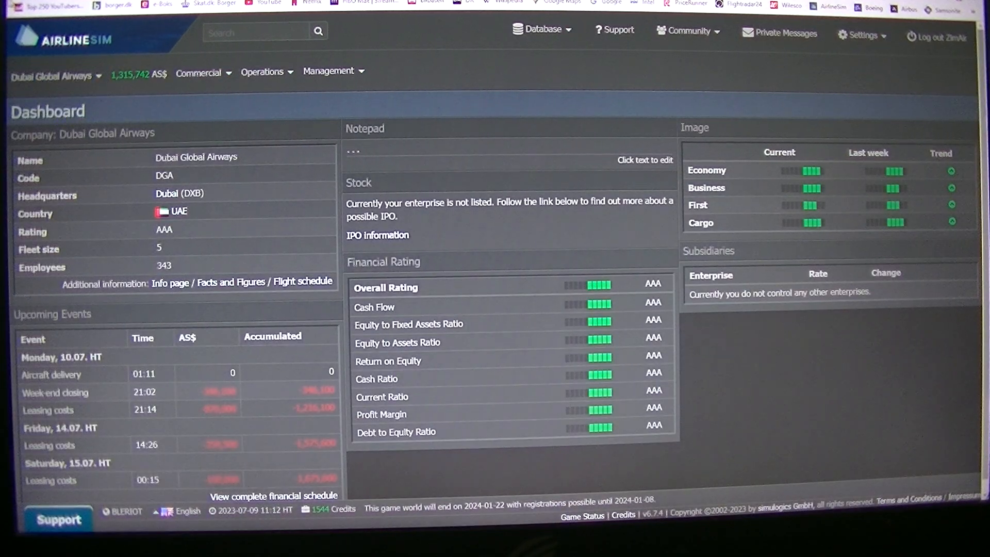